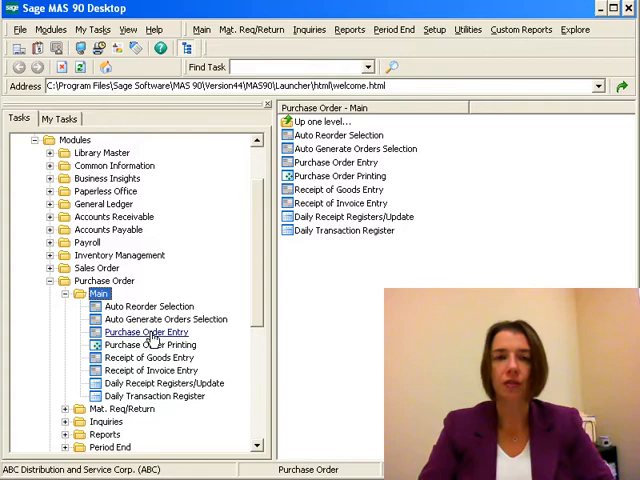
Step: Launch Purchase Order Entry from the Purchase Order Main tasks tree
{"action": "left_click", "coordinate": [148, 332]}
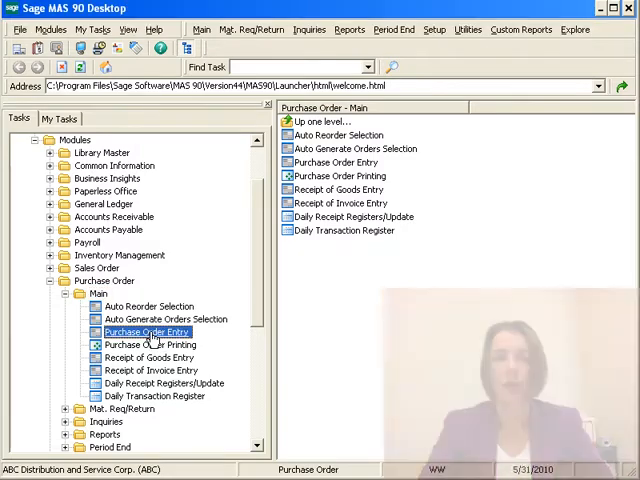
{"action": "double_click", "coordinate": [148, 332]}
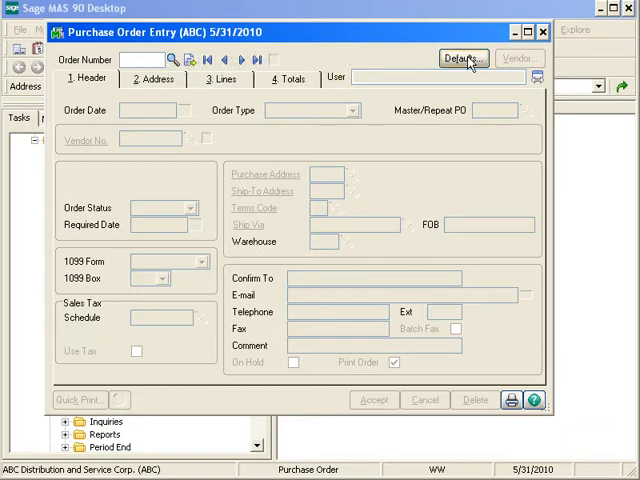
Step: Show the Default Values dialog with standard order type, default ship-to and central warehouse
{"action": "left_click", "coordinate": [460, 58]}
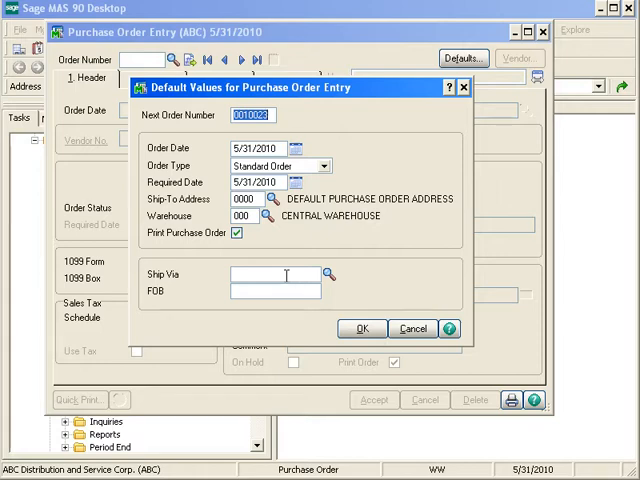
{"action": "mouse_move", "coordinate": [284, 292]}
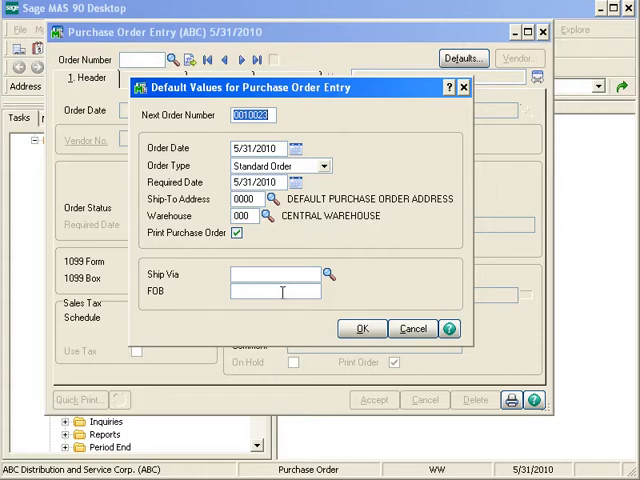
{"action": "mouse_move", "coordinate": [398, 272]}
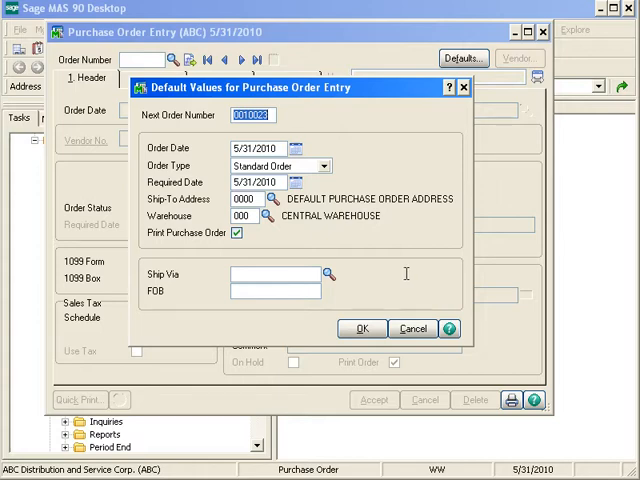
{"action": "left_click", "coordinate": [362, 328]}
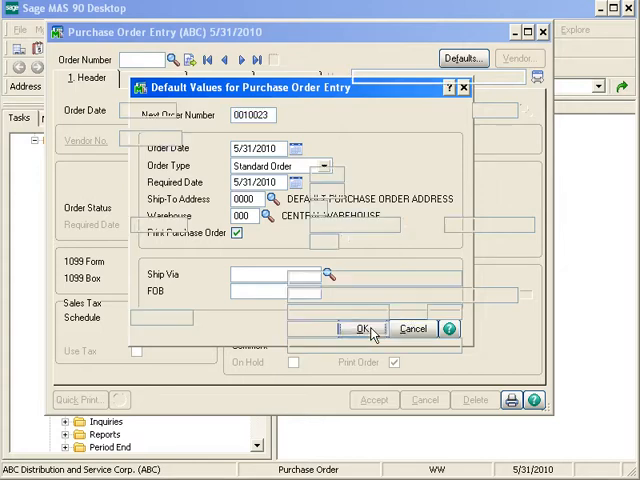
Step: Accept the defaults and start a new order with the next available order number
{"action": "left_click", "coordinate": [360, 328]}
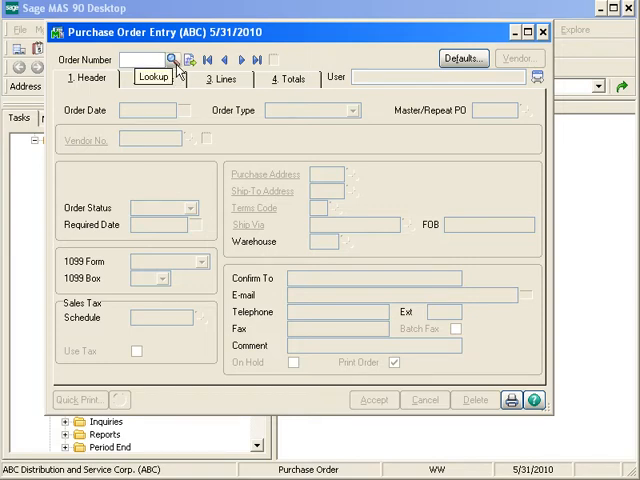
{"action": "mouse_move", "coordinate": [190, 60]}
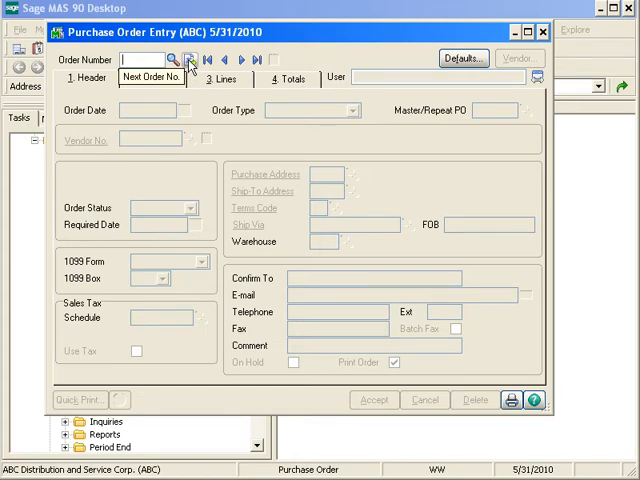
{"action": "left_click", "coordinate": [192, 60]}
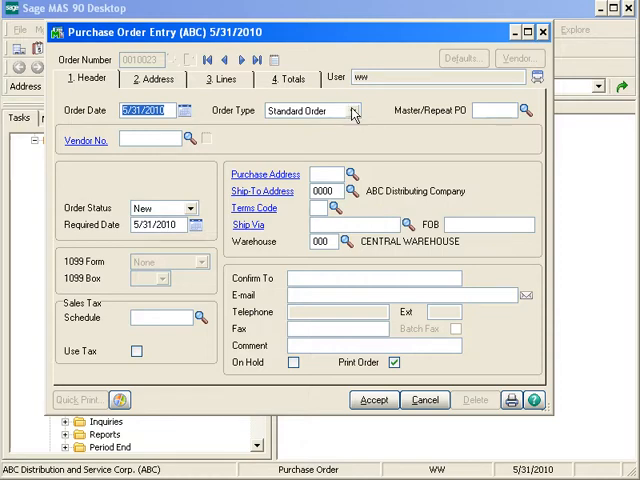
{"action": "left_click", "coordinate": [356, 110]}
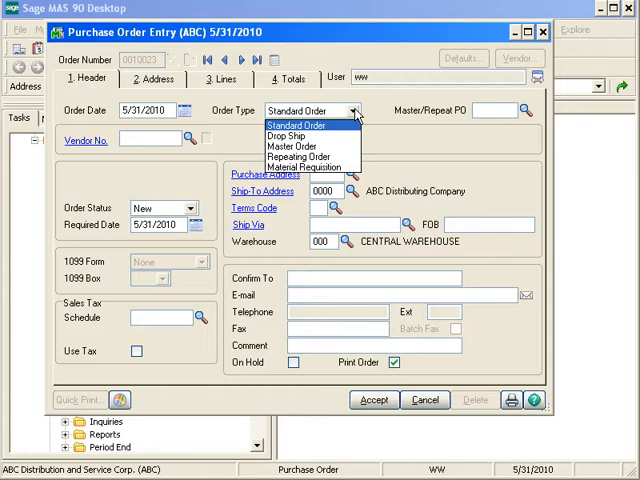
{"action": "left_click", "coordinate": [310, 124]}
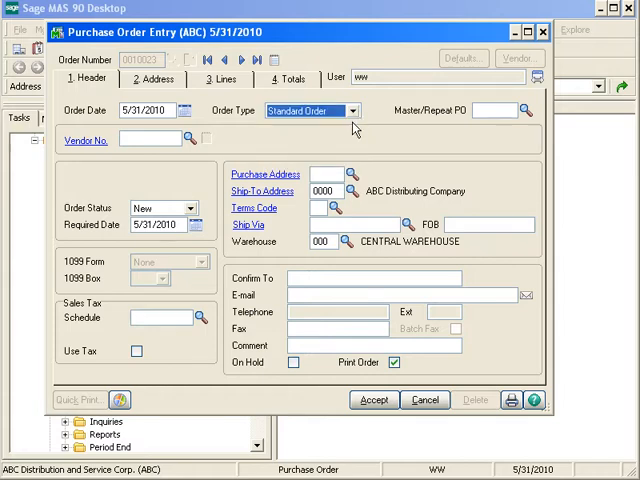
{"action": "mouse_move", "coordinate": [452, 148]}
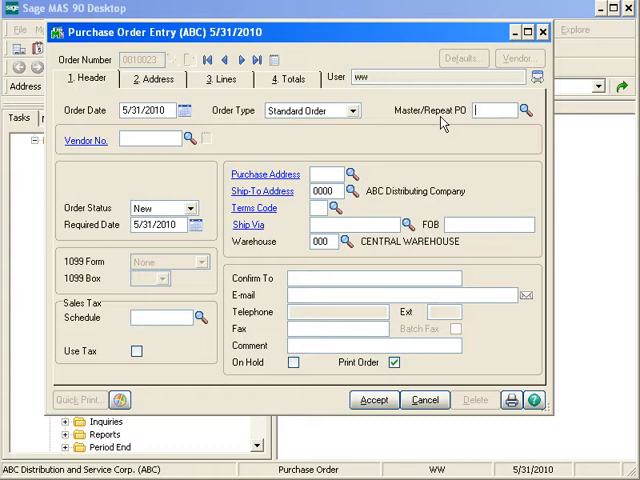
{"action": "mouse_move", "coordinate": [370, 140]}
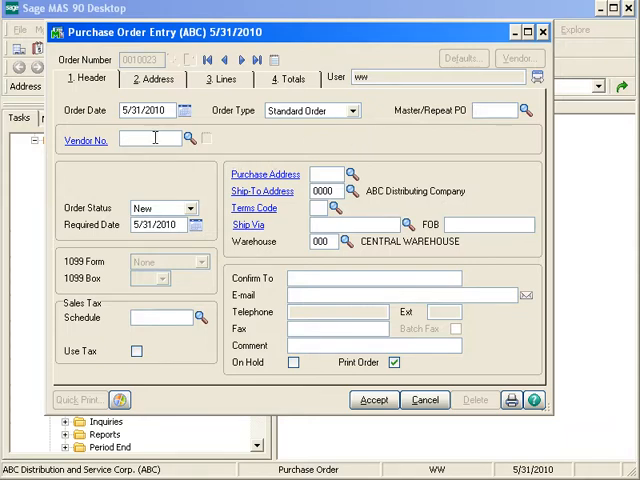
{"action": "mouse_move", "coordinate": [190, 138]}
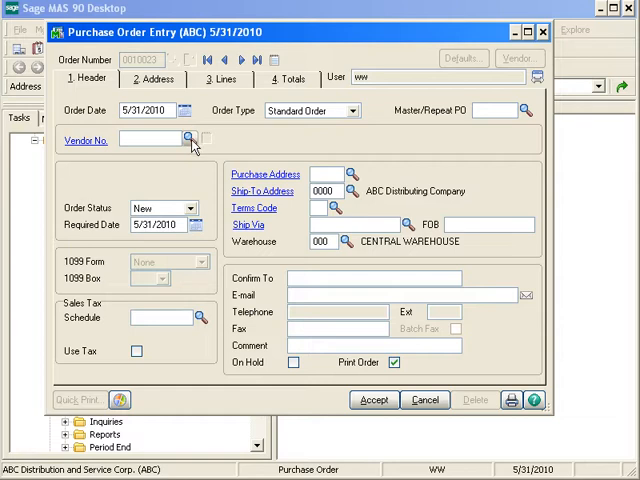
{"action": "mouse_move", "coordinate": [186, 140]}
{"action": "type", "text": "01-STEV"}
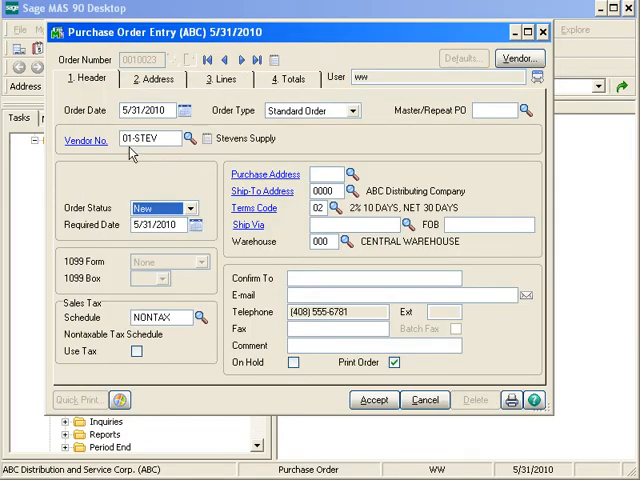
{"action": "mouse_move", "coordinate": [164, 152]}
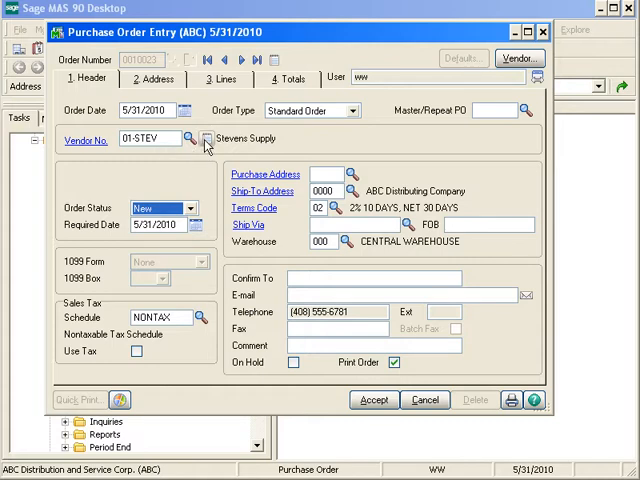
{"action": "mouse_move", "coordinate": [208, 140]}
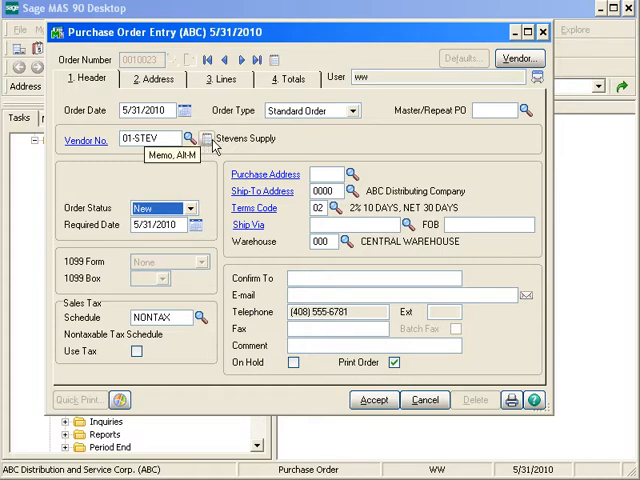
{"action": "mouse_move", "coordinate": [252, 126]}
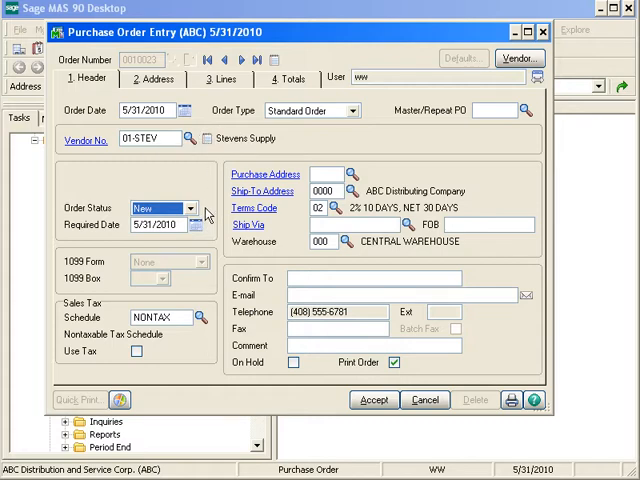
{"action": "mouse_move", "coordinate": [208, 212]}
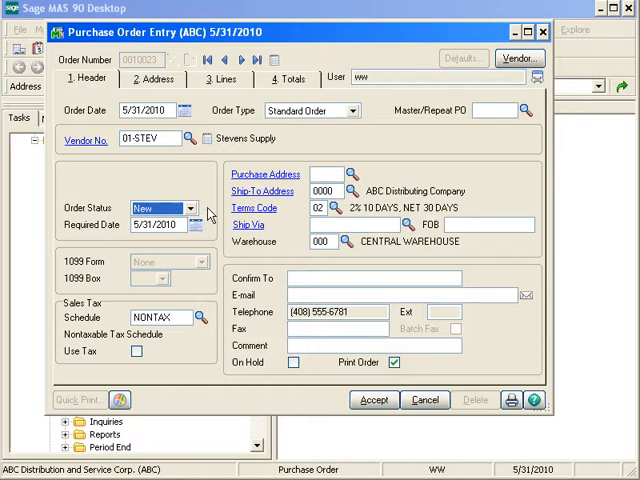
{"action": "mouse_move", "coordinate": [196, 228]}
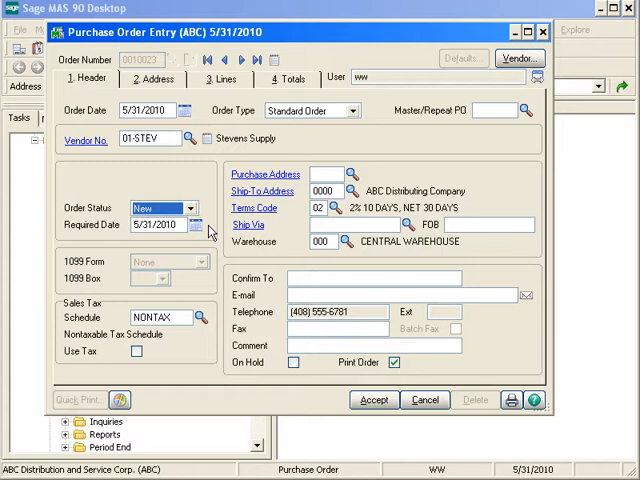
{"action": "mouse_move", "coordinate": [204, 236]}
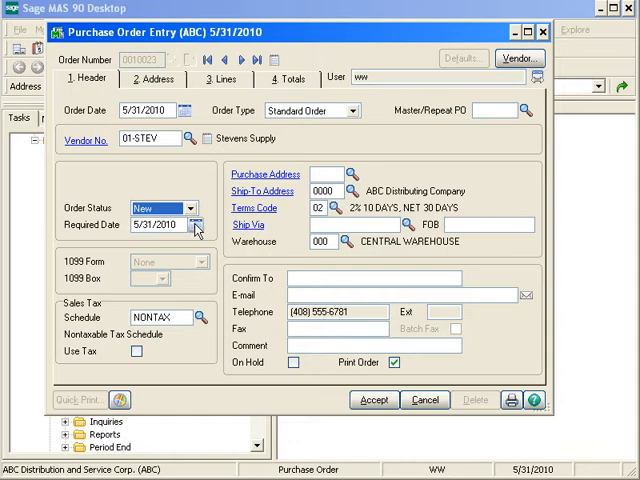
{"action": "mouse_move", "coordinate": [196, 224]}
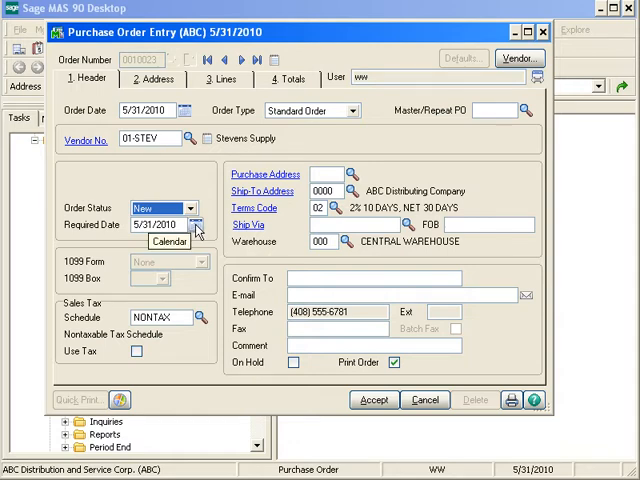
Step: Set the required date to 6/10/2010 from the calendar
{"action": "left_click", "coordinate": [196, 224]}
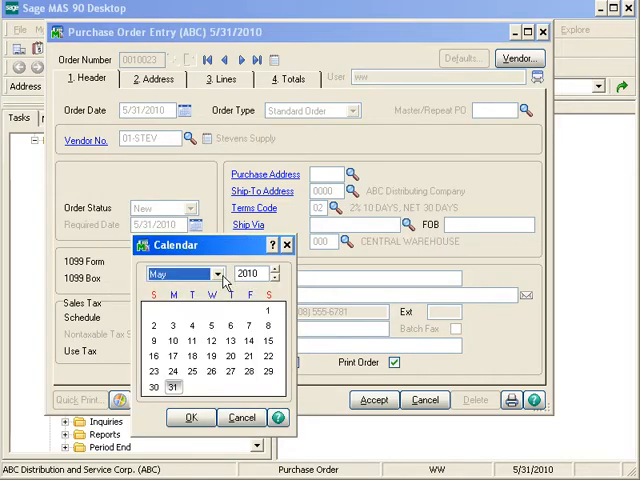
{"action": "left_click", "coordinate": [216, 272]}
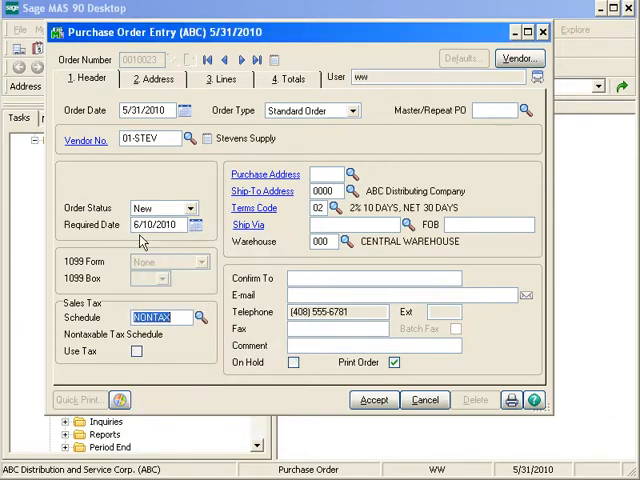
{"action": "mouse_move", "coordinate": [156, 240]}
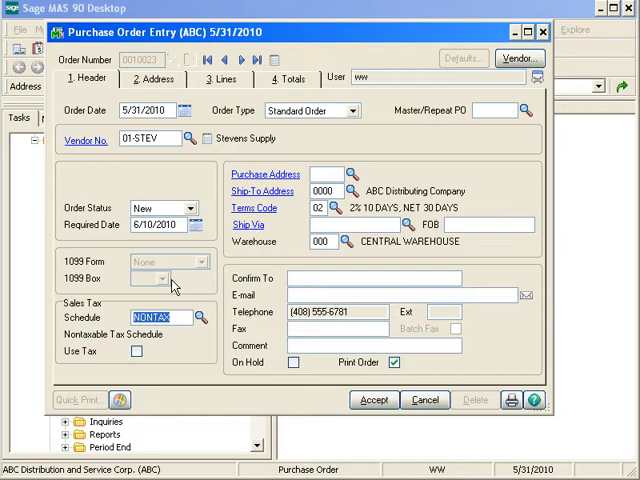
{"action": "mouse_move", "coordinate": [176, 358]}
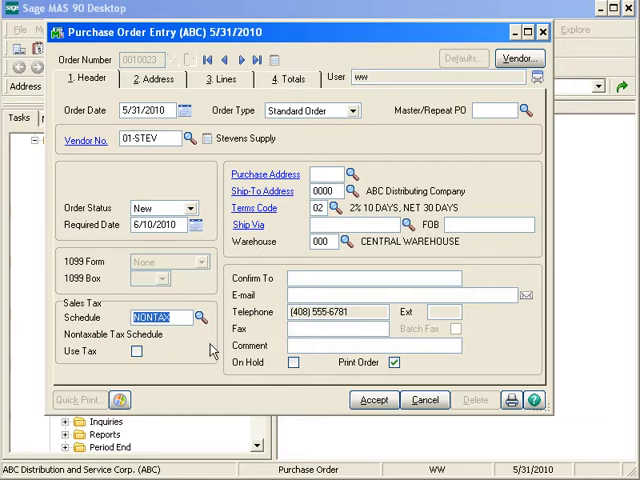
Step: Choose WST, the western warehouse of ABC Distribution and Service, as the ship-to address
{"action": "left_click", "coordinate": [320, 174]}
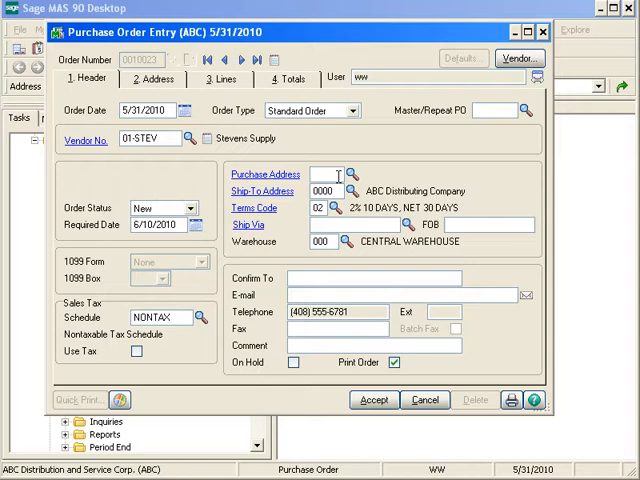
{"action": "left_click", "coordinate": [344, 240]}
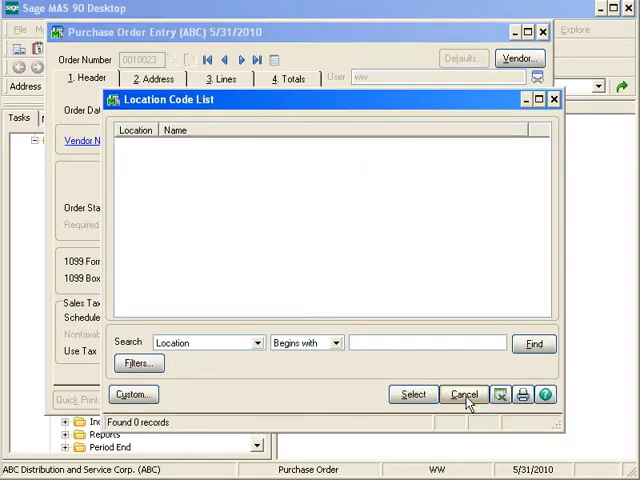
{"action": "left_click", "coordinate": [464, 392]}
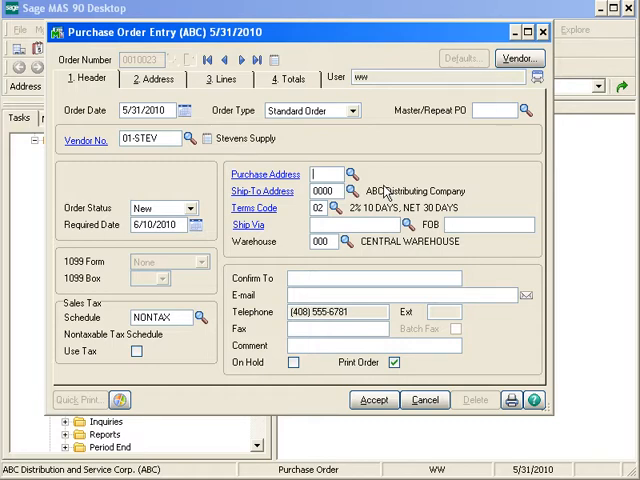
{"action": "left_click", "coordinate": [318, 172]}
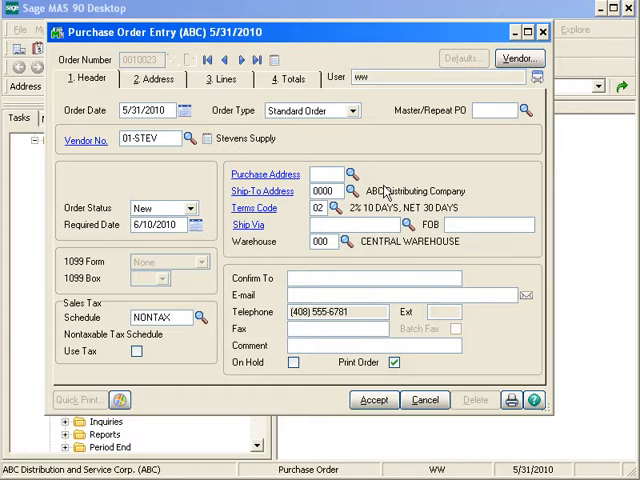
{"action": "mouse_move", "coordinate": [344, 204]}
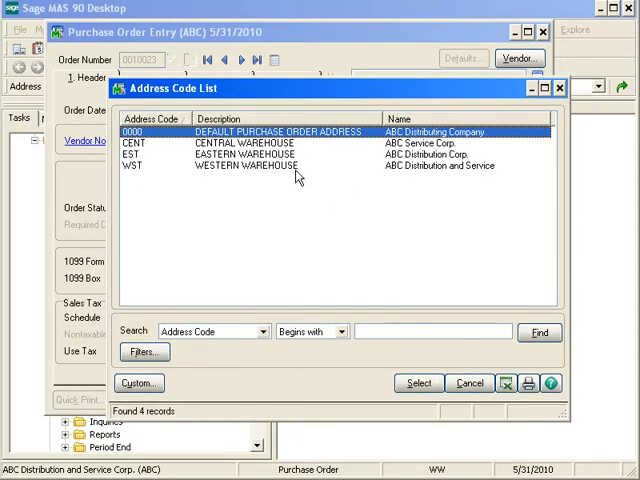
{"action": "left_click", "coordinate": [418, 382]}
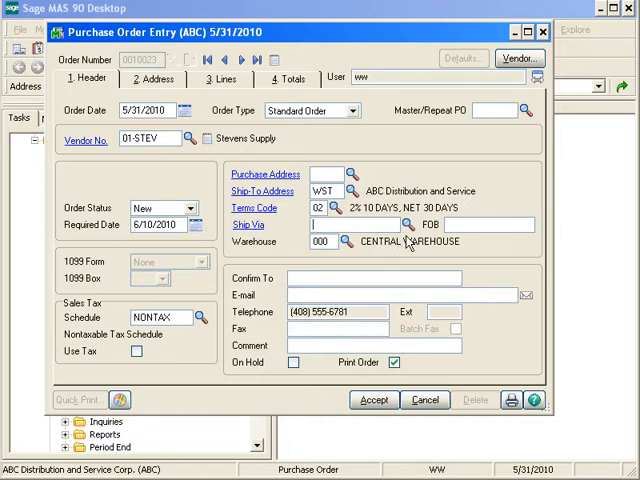
Step: Enter UPS BLUE as the order's ship via method on the header
{"action": "left_click", "coordinate": [404, 224]}
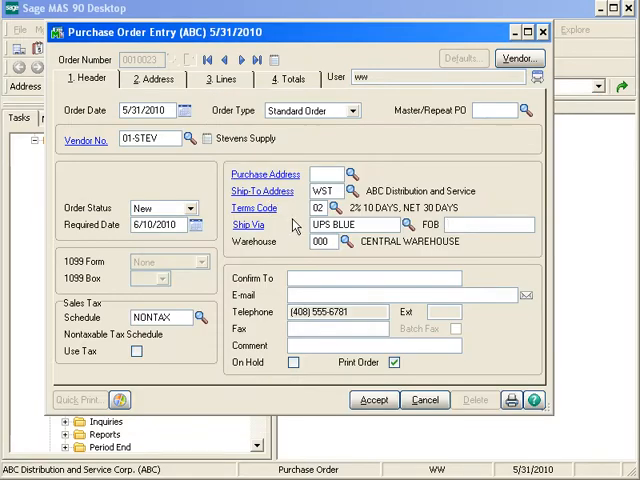
{"action": "mouse_move", "coordinate": [448, 236]}
{"action": "type", "text": "002"}
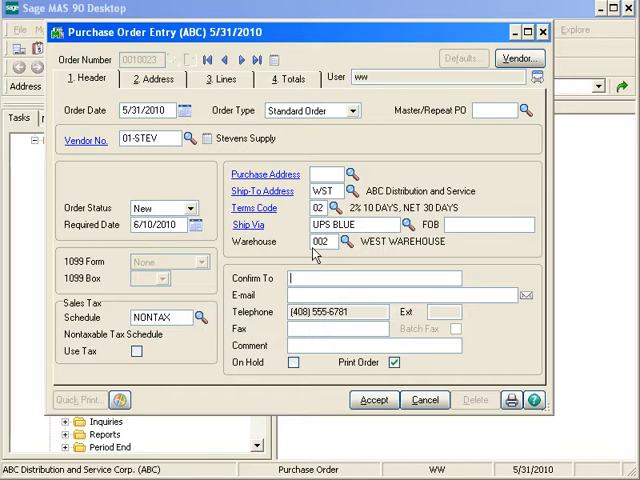
{"action": "mouse_move", "coordinate": [330, 256]}
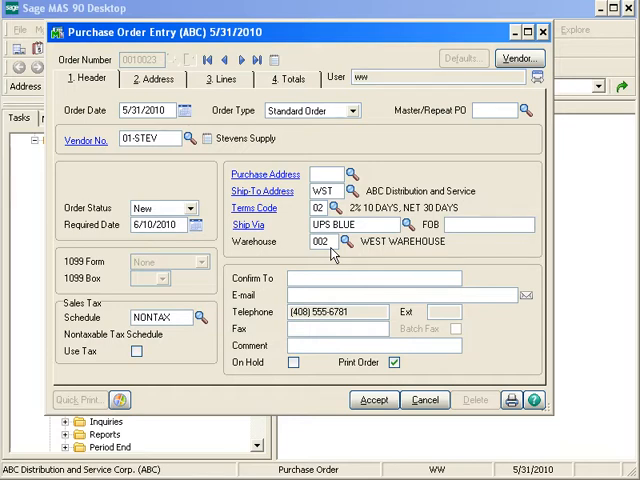
{"action": "mouse_move", "coordinate": [332, 252]}
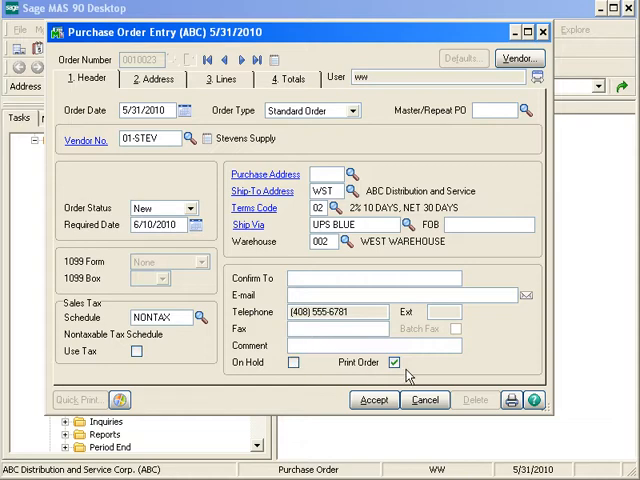
{"action": "mouse_move", "coordinate": [404, 376]}
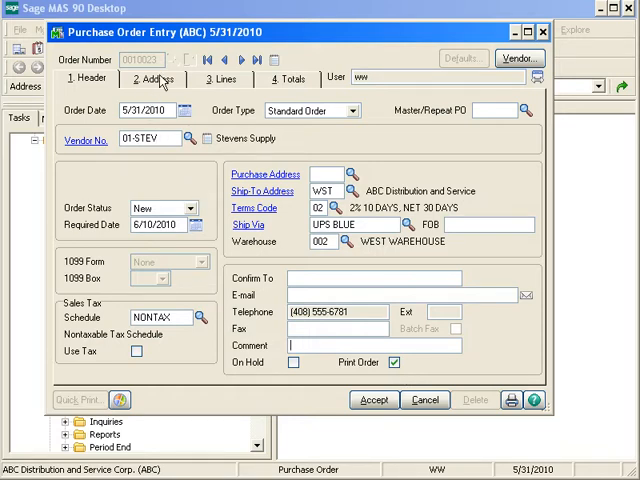
Step: Show the Address tab with the Stevens Supply purchase address and Los Angeles ship-to
{"action": "left_click", "coordinate": [152, 80]}
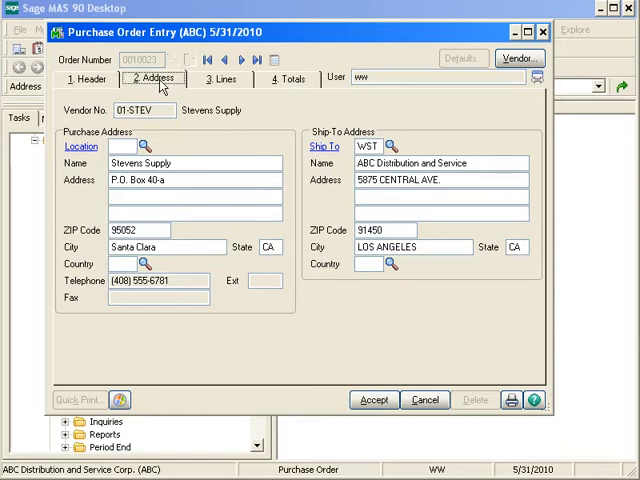
{"action": "mouse_move", "coordinate": [164, 88]}
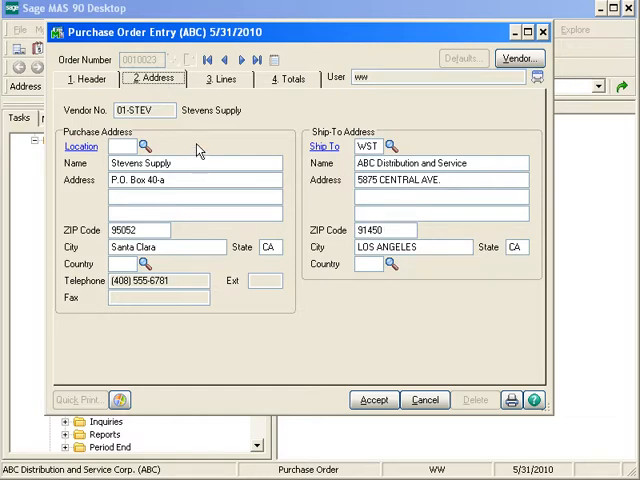
{"action": "mouse_move", "coordinate": [198, 150]}
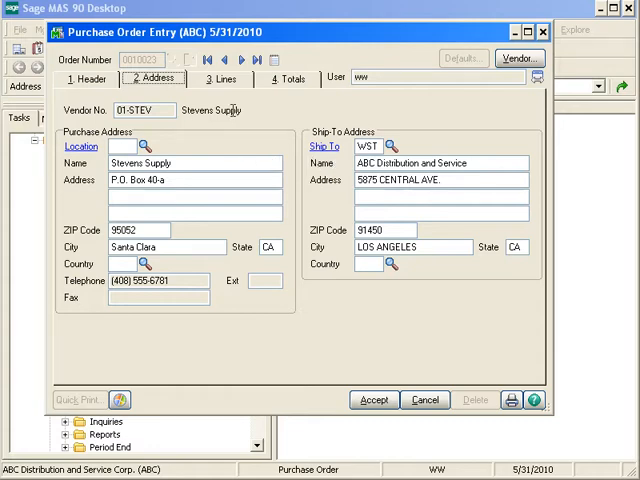
Step: Add a line for item 6655, printer stand with basket, 10 ordered for 759.53
{"action": "left_click", "coordinate": [220, 80]}
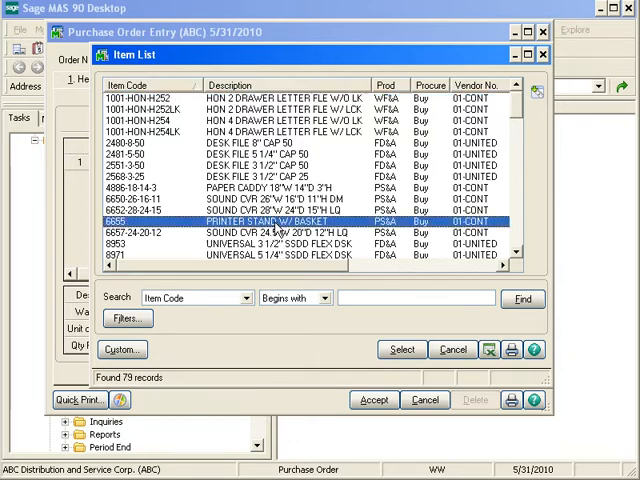
{"action": "left_click", "coordinate": [400, 348]}
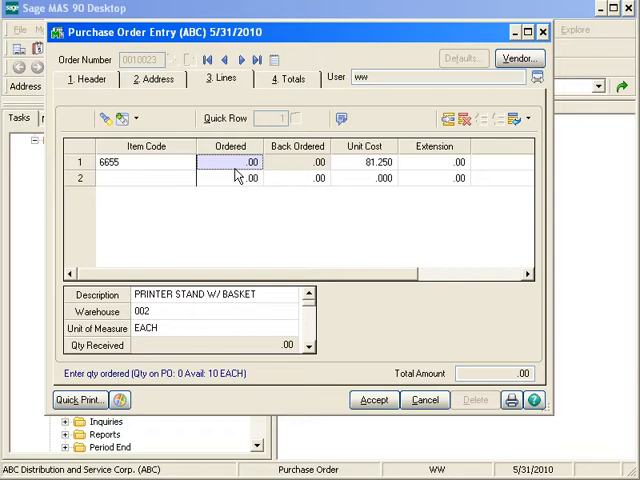
{"action": "type", "text": "1.00"}
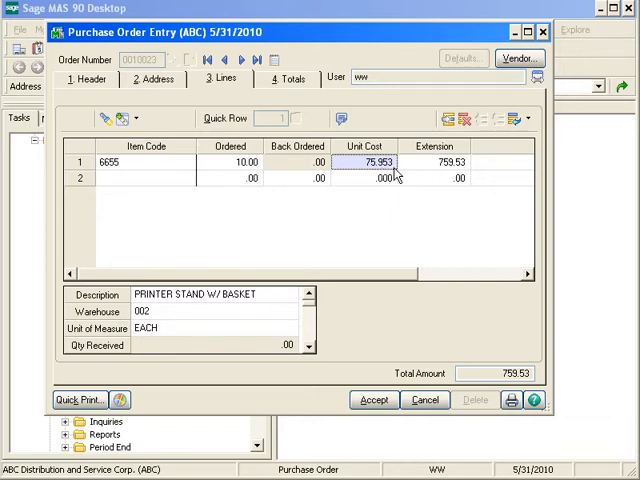
{"action": "mouse_move", "coordinate": [462, 176]}
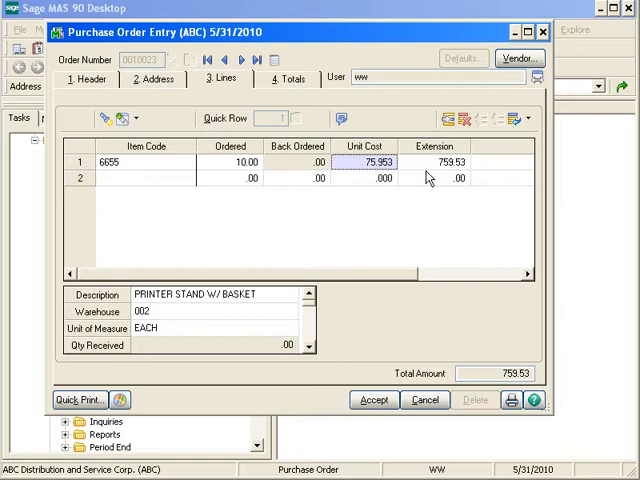
{"action": "mouse_move", "coordinate": [424, 178]}
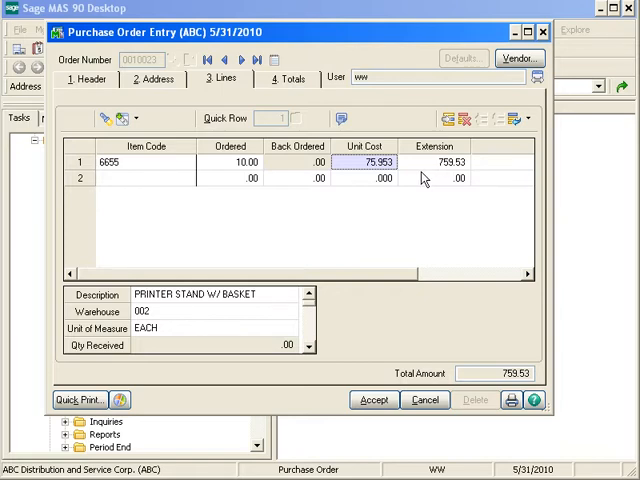
{"action": "mouse_move", "coordinate": [420, 178]}
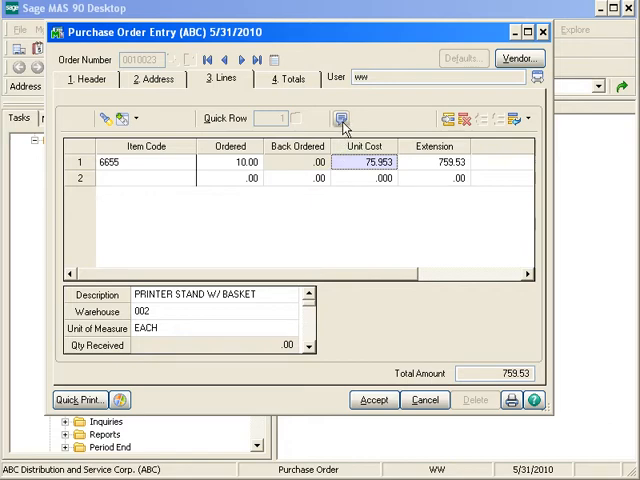
{"action": "mouse_move", "coordinate": [342, 120]}
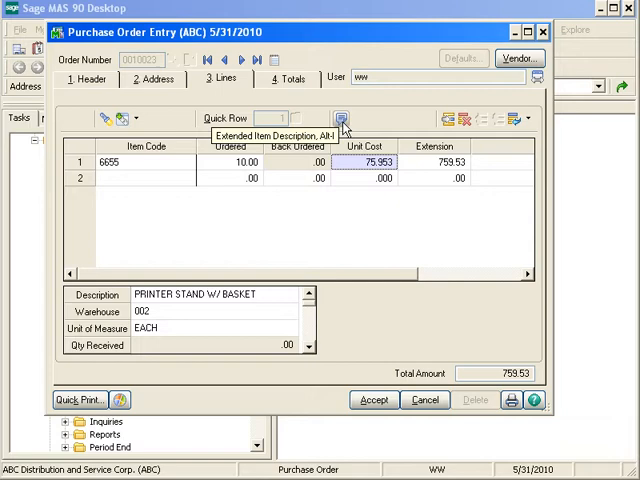
{"action": "left_click", "coordinate": [340, 120]}
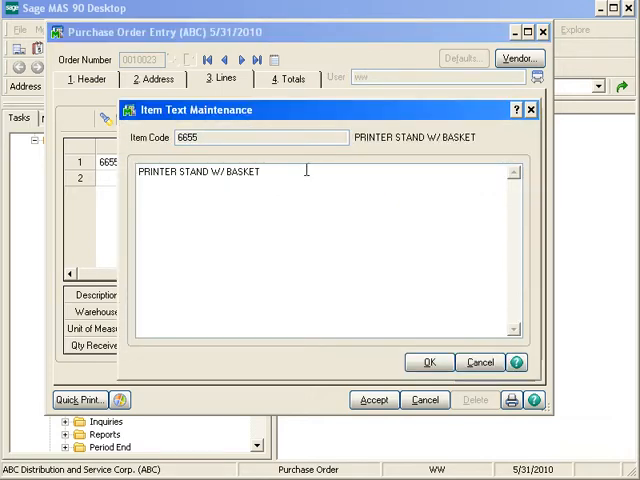
{"action": "mouse_move", "coordinate": [352, 204]}
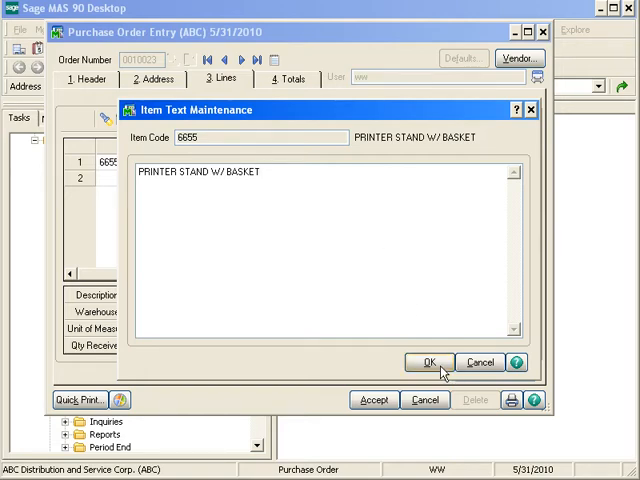
{"action": "left_click", "coordinate": [428, 362]}
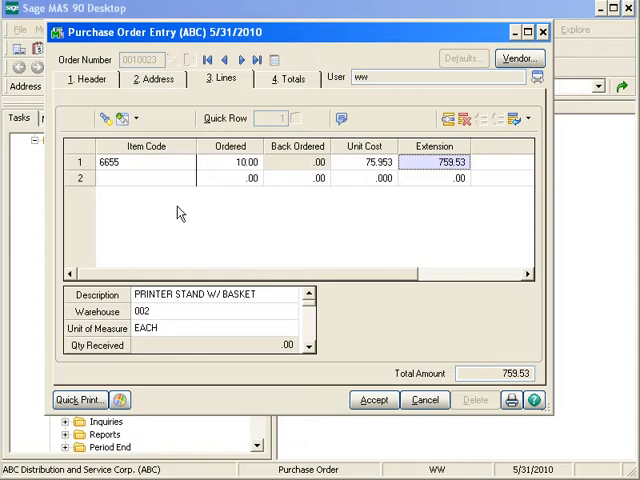
{"action": "mouse_move", "coordinate": [488, 194]}
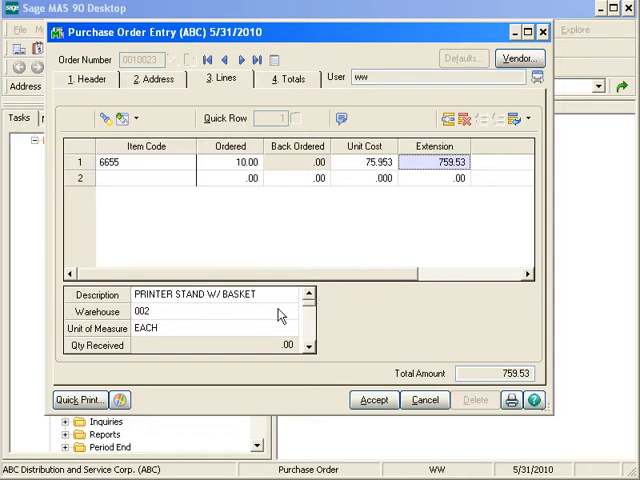
{"action": "mouse_move", "coordinate": [120, 312]}
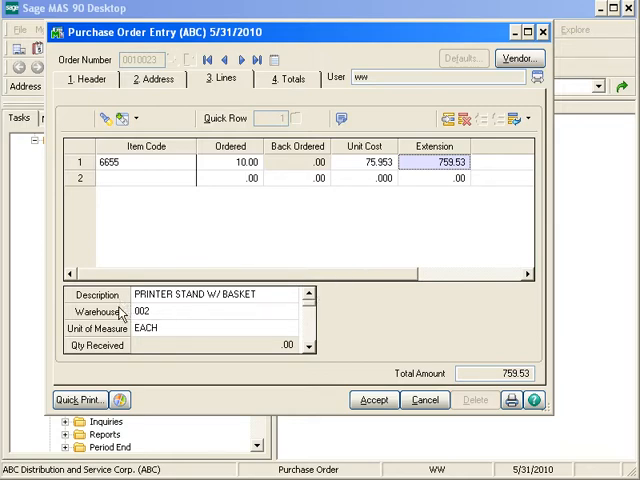
{"action": "mouse_move", "coordinate": [152, 356]}
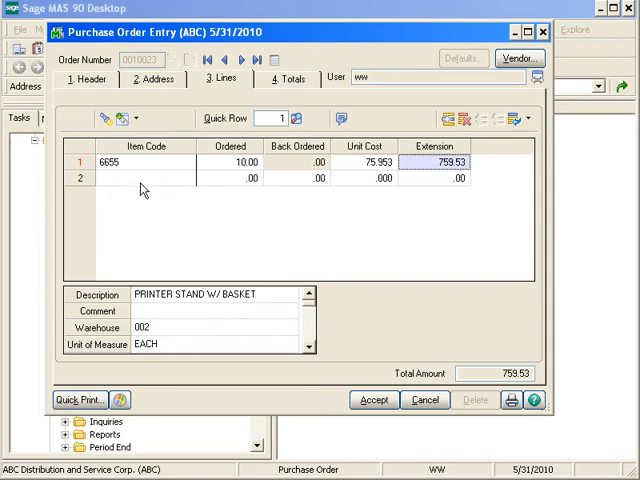
{"action": "mouse_move", "coordinate": [148, 180]}
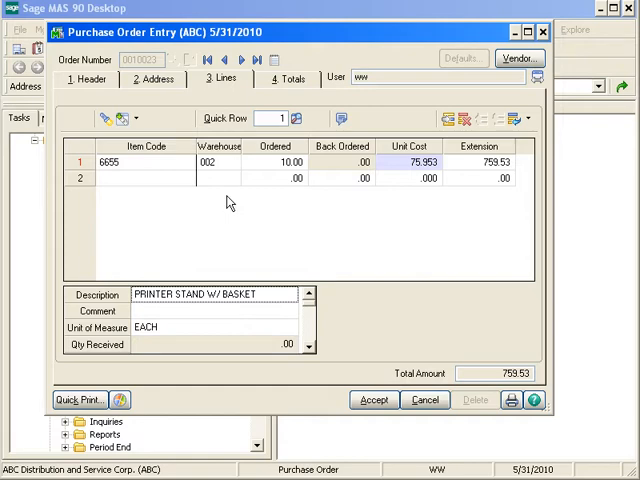
{"action": "mouse_move", "coordinate": [224, 196]}
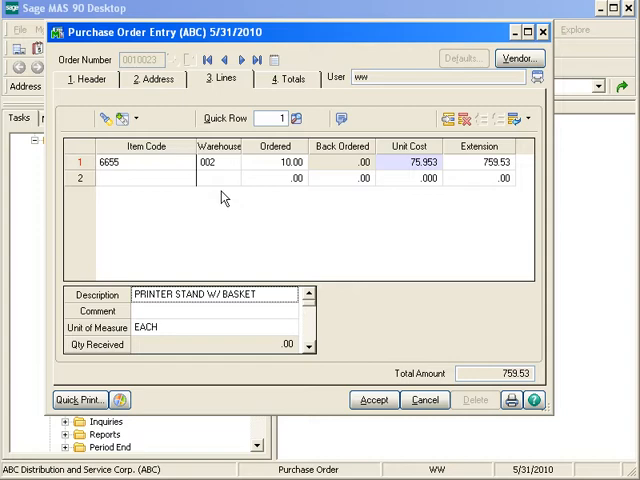
{"action": "mouse_move", "coordinate": [228, 200]}
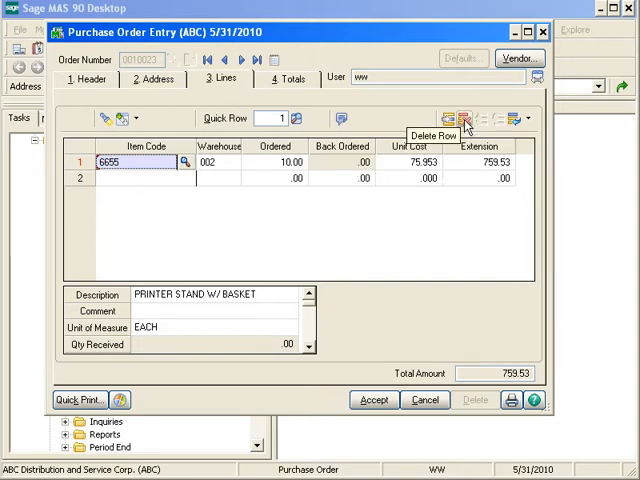
{"action": "mouse_move", "coordinate": [452, 118]}
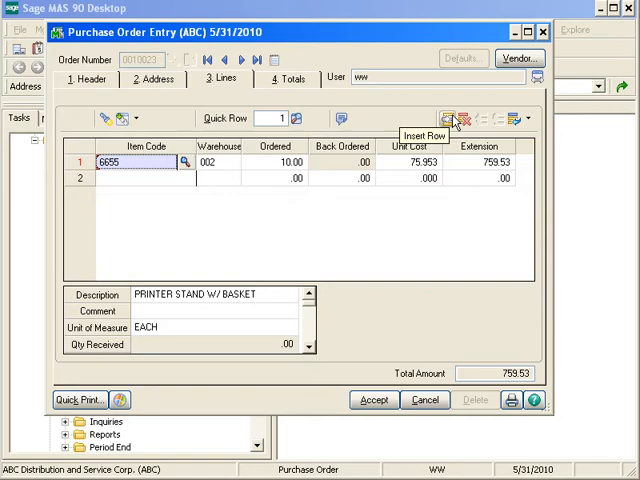
{"action": "mouse_move", "coordinate": [518, 118]}
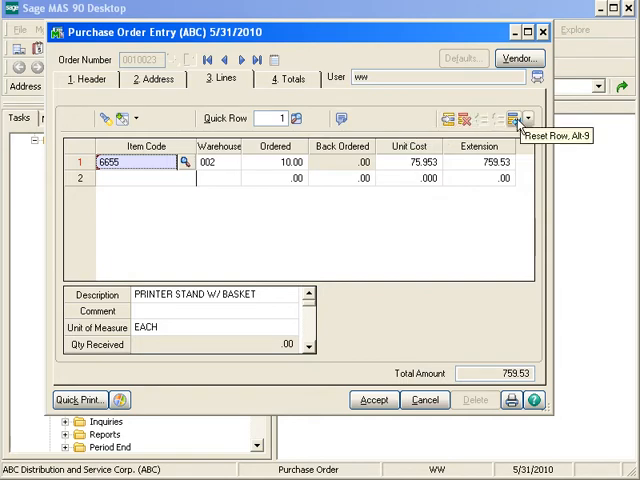
{"action": "mouse_move", "coordinate": [404, 180]}
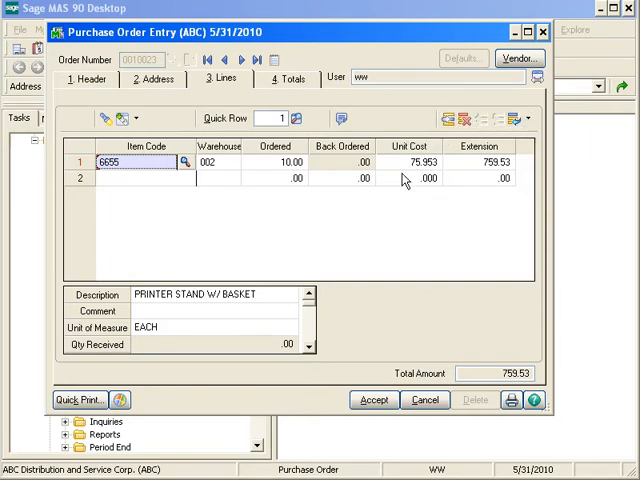
Step: Activate the Item Code cell of a blank second order line
{"action": "left_click", "coordinate": [140, 178]}
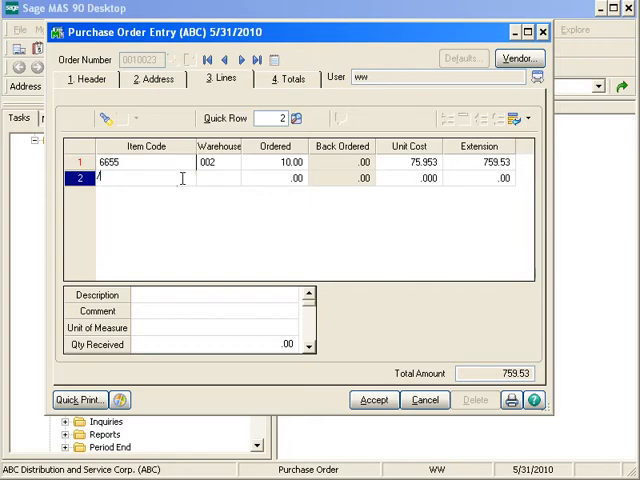
Step: Add a /CABLES miscellaneous line, 9 at 2.45, bringing the total to 781.58
{"action": "left_click", "coordinate": [184, 178]}
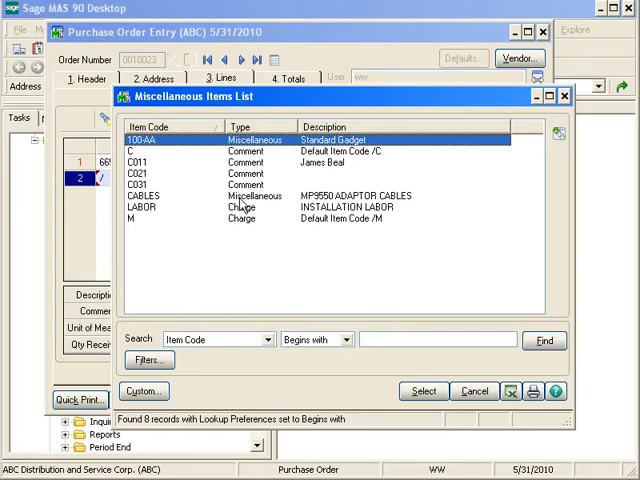
{"action": "mouse_move", "coordinate": [262, 208]}
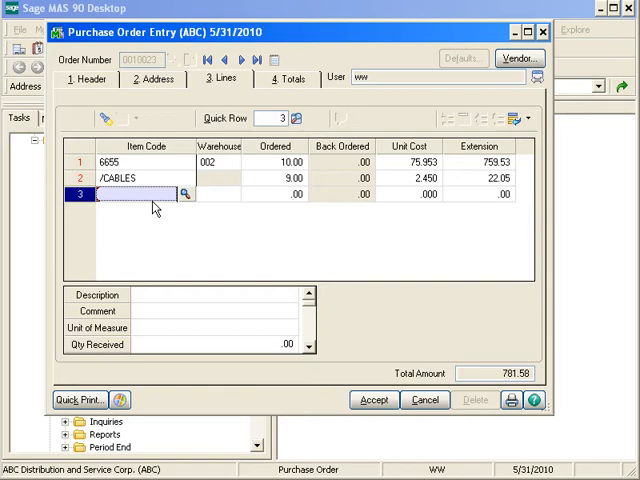
{"action": "type", "text": "/"}
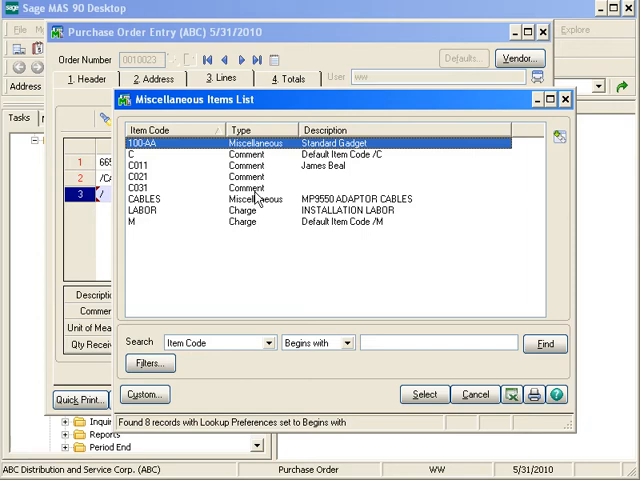
{"action": "mouse_move", "coordinate": [258, 200]}
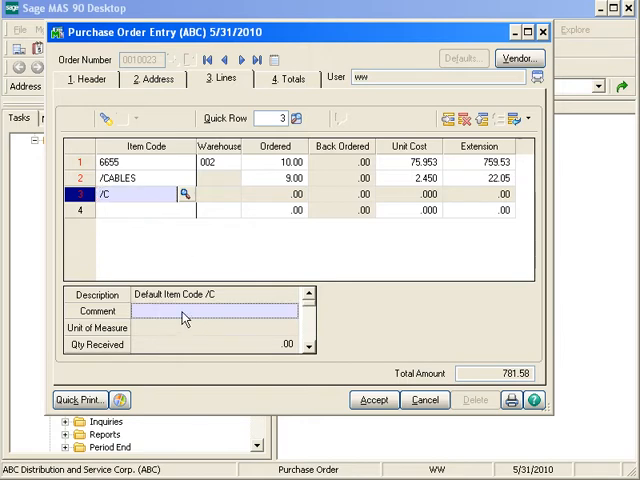
Step: Enter the comment text "comment information" on the /C line and scroll the detail panel
{"action": "type", "text": "comment informa"}
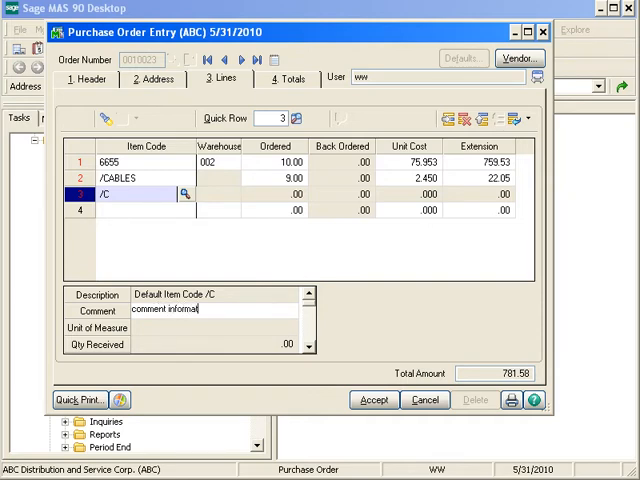
{"action": "type", "text": "tion"}
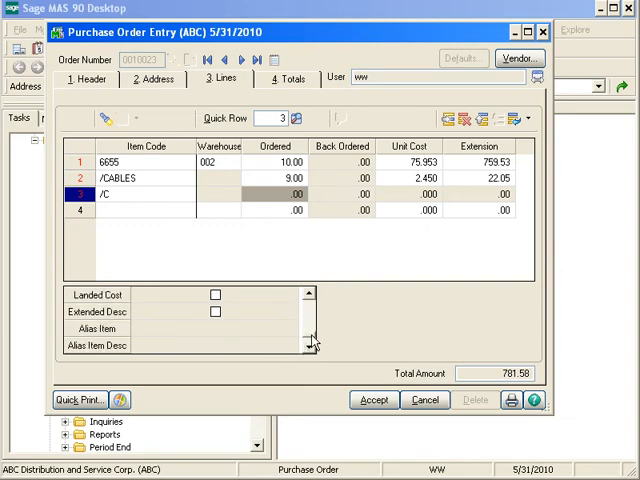
{"action": "left_click", "coordinate": [312, 344]}
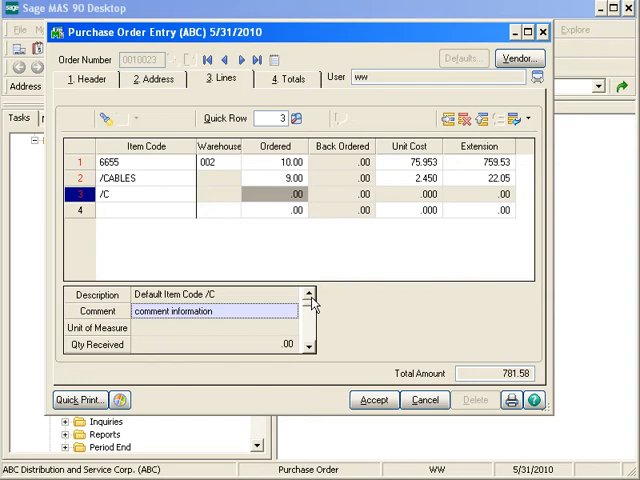
{"action": "left_click", "coordinate": [288, 162]}
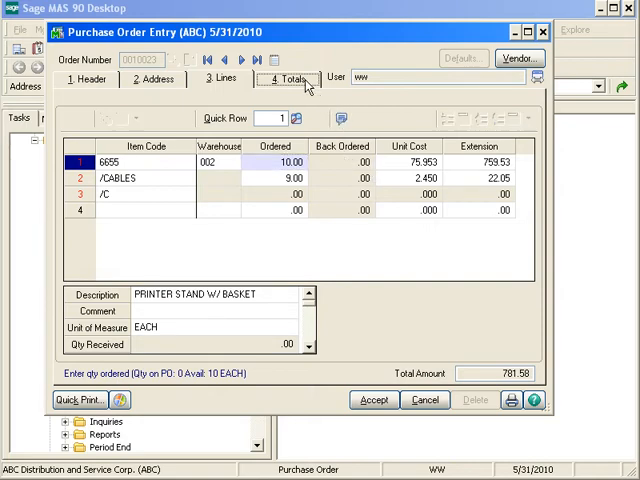
Step: Show the order totals of 781.58 and the NONTAXABLE tax detail at .00
{"action": "left_click", "coordinate": [288, 78]}
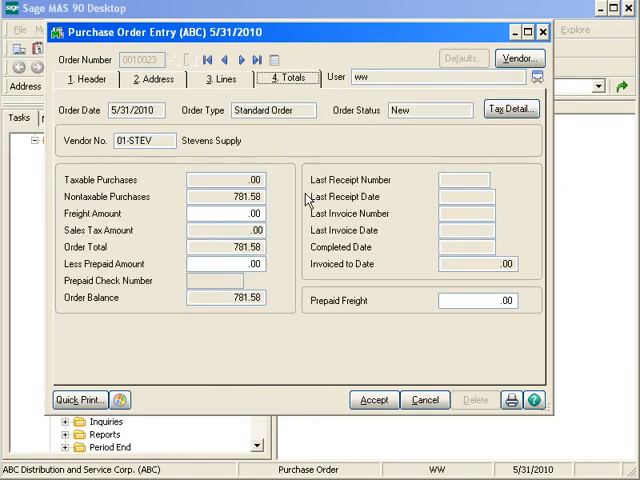
{"action": "mouse_move", "coordinate": [268, 204]}
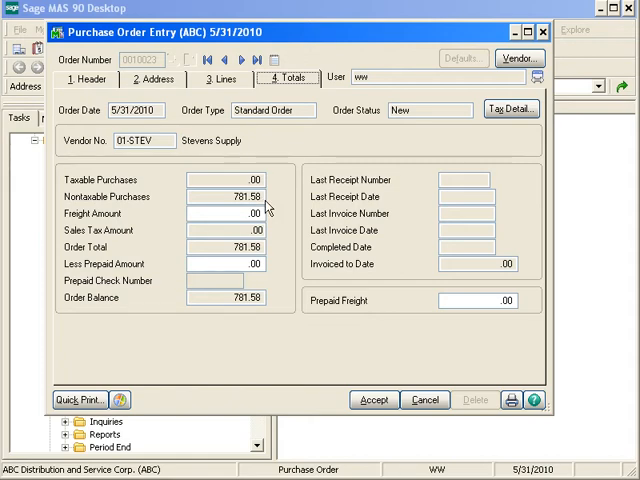
{"action": "mouse_move", "coordinate": [256, 216]}
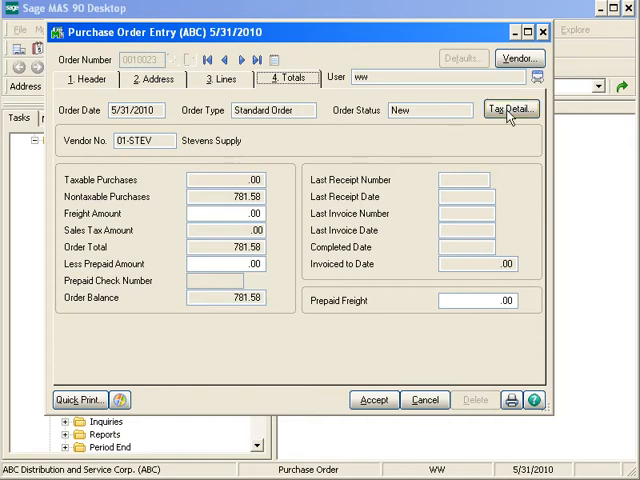
{"action": "left_click", "coordinate": [512, 108]}
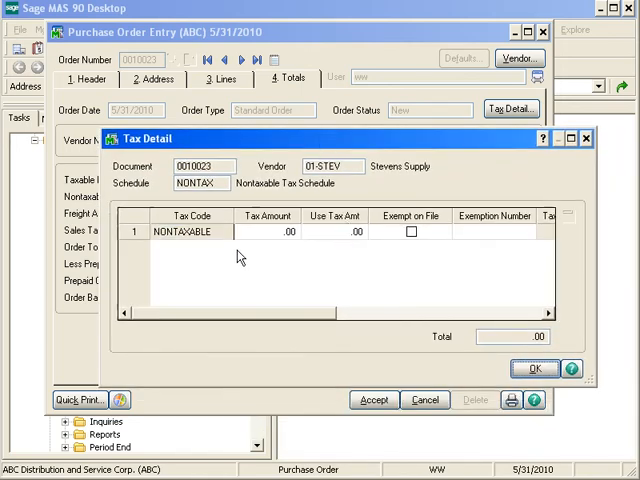
{"action": "mouse_move", "coordinate": [404, 272]}
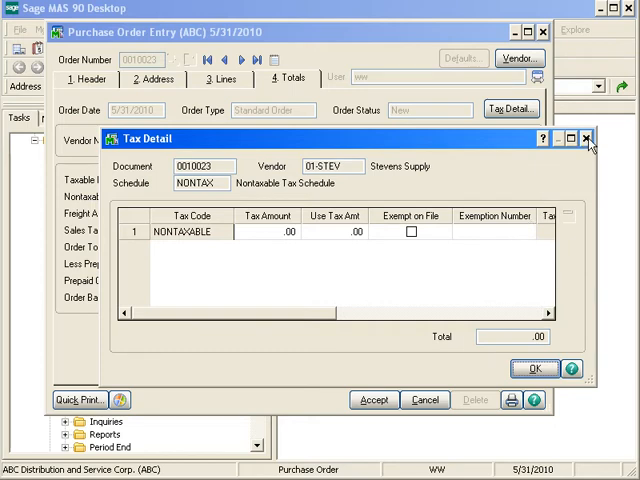
{"action": "left_click", "coordinate": [534, 368]}
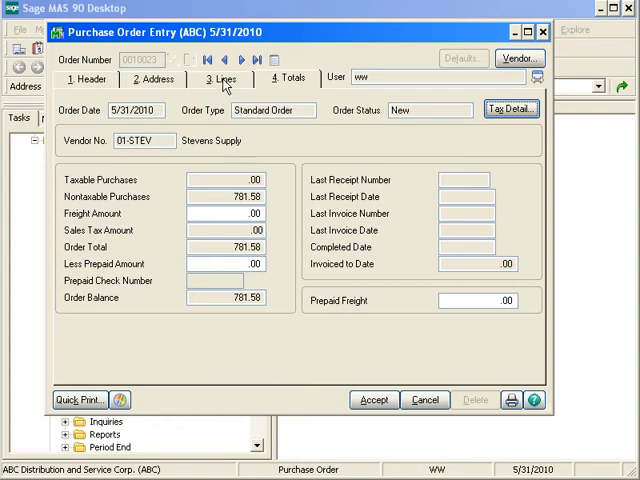
{"action": "left_click", "coordinate": [220, 78]}
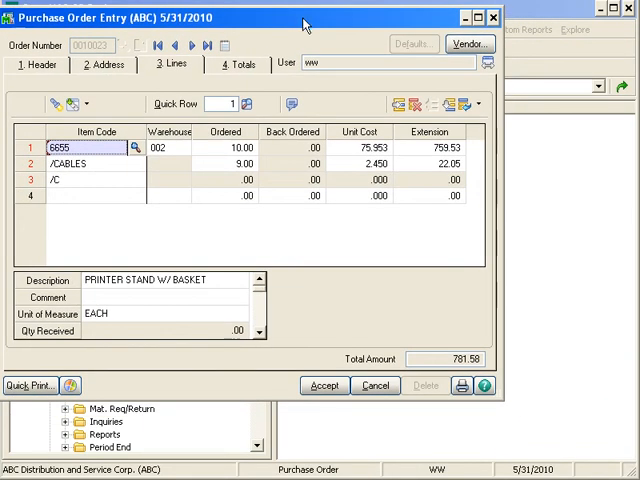
{"action": "mouse_move", "coordinate": [210, 180]}
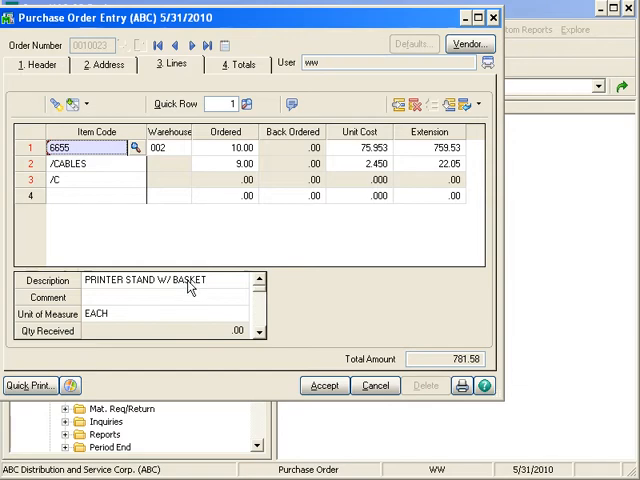
{"action": "mouse_move", "coordinate": [484, 90]}
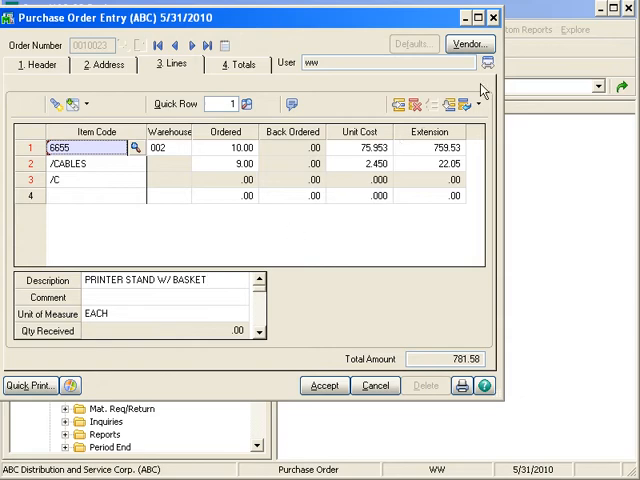
{"action": "mouse_move", "coordinate": [488, 62]}
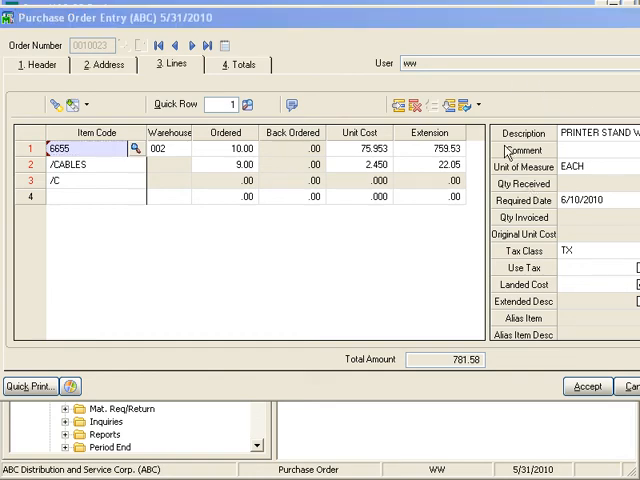
{"action": "mouse_move", "coordinate": [504, 304]}
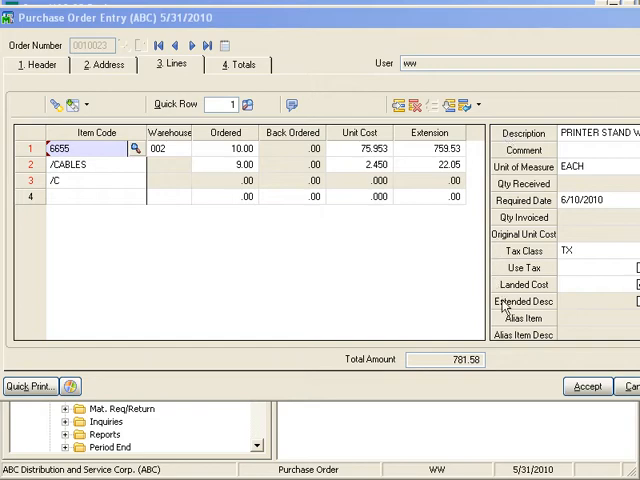
{"action": "mouse_move", "coordinate": [280, 270]}
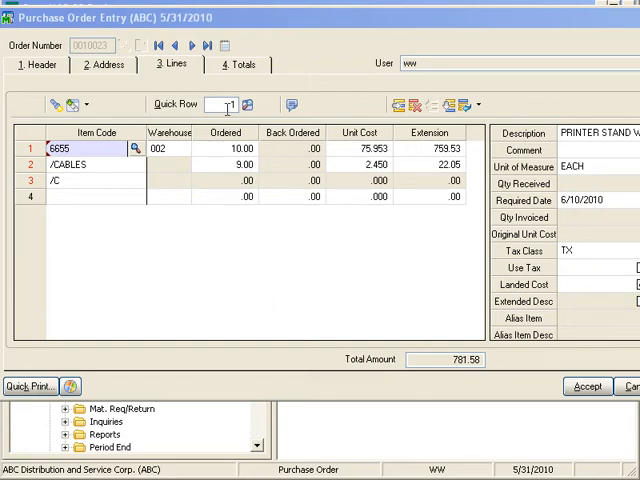
Step: Accept the completed order and reopen the Stevens Supply order from the order lookup
{"action": "left_click", "coordinate": [238, 64]}
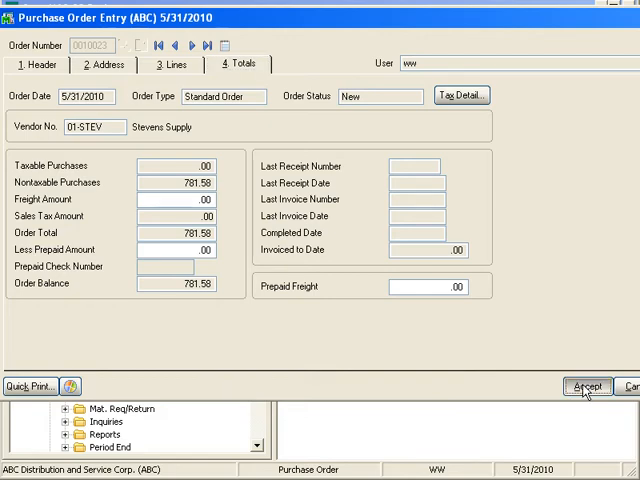
{"action": "left_click", "coordinate": [586, 386]}
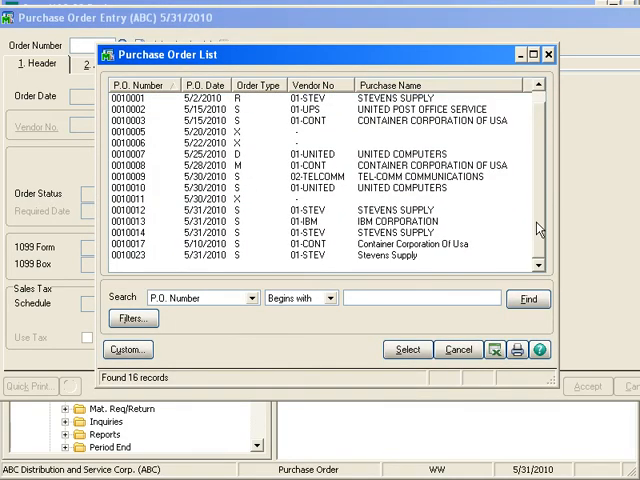
{"action": "left_click", "coordinate": [204, 256]}
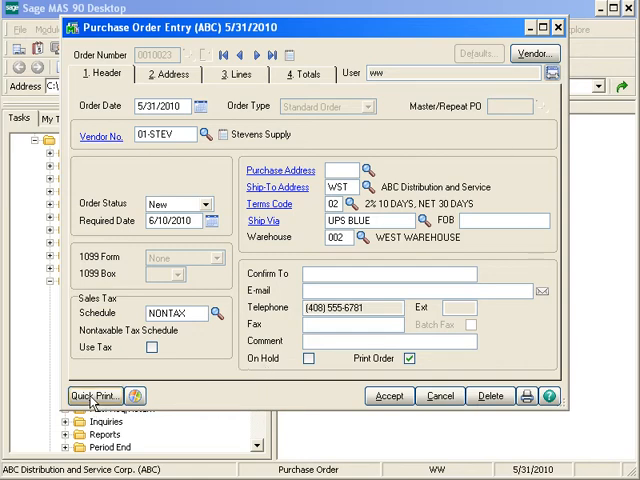
Step: Set Quick Print to Full comments with extended item descriptions included
{"action": "left_click", "coordinate": [90, 396]}
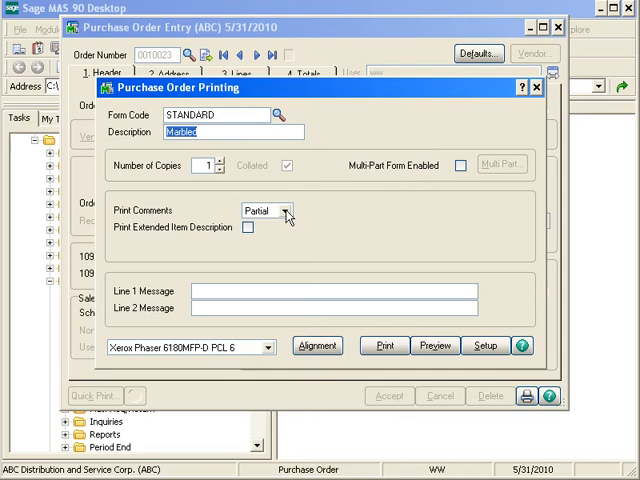
{"action": "left_click", "coordinate": [288, 210]}
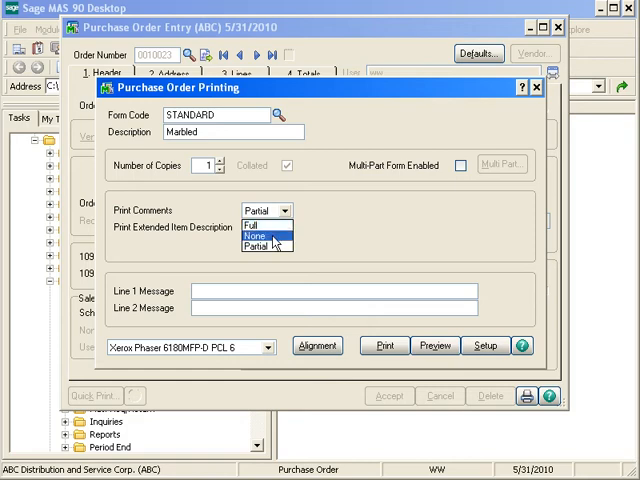
{"action": "mouse_move", "coordinate": [270, 238]}
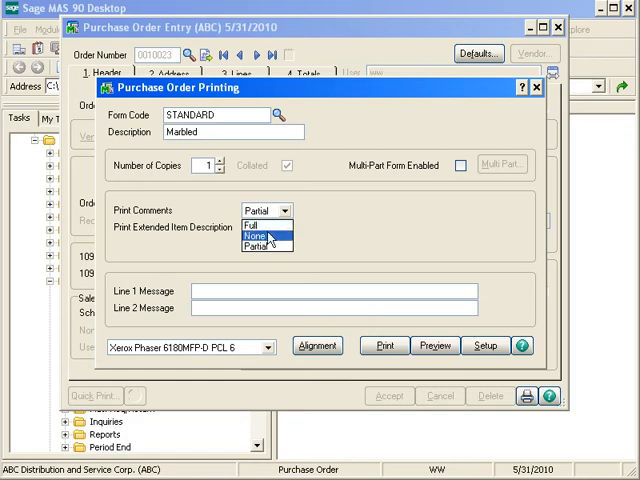
{"action": "left_click", "coordinate": [256, 224]}
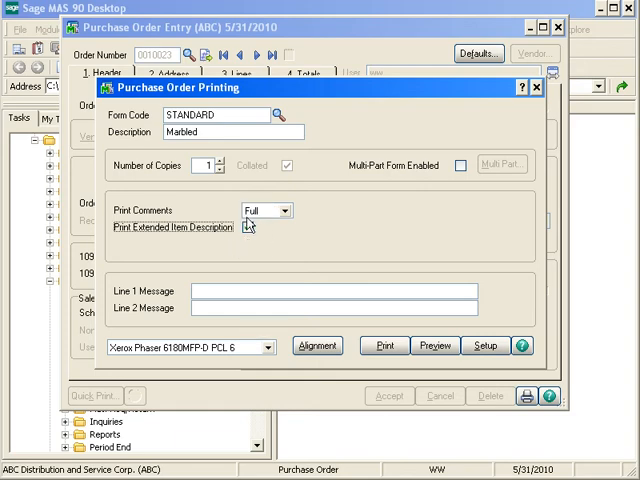
{"action": "left_click", "coordinate": [246, 226]}
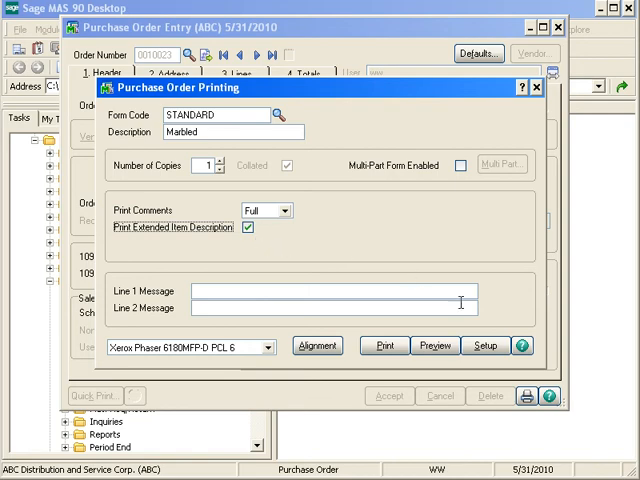
{"action": "left_click", "coordinate": [436, 344]}
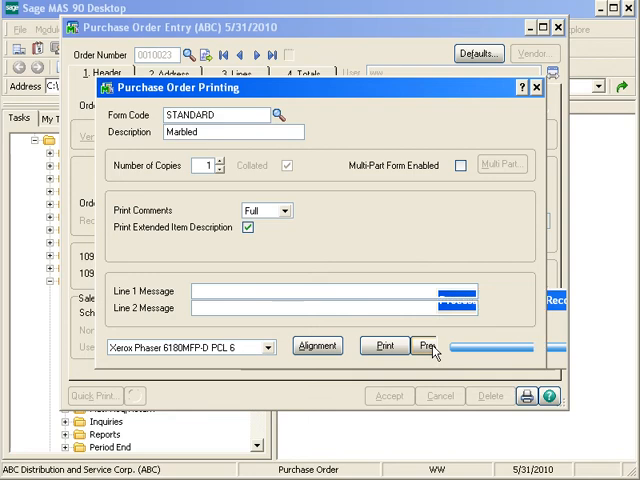
Step: Preview the printed order and scroll through its lines, comments and amounts
{"action": "left_click", "coordinate": [432, 344]}
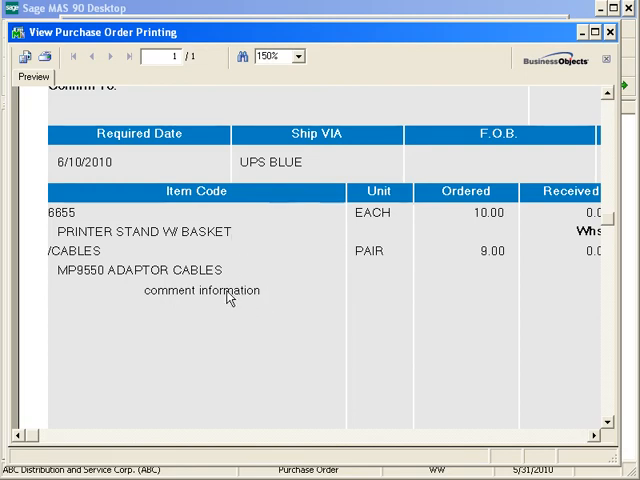
{"action": "mouse_move", "coordinate": [530, 448]}
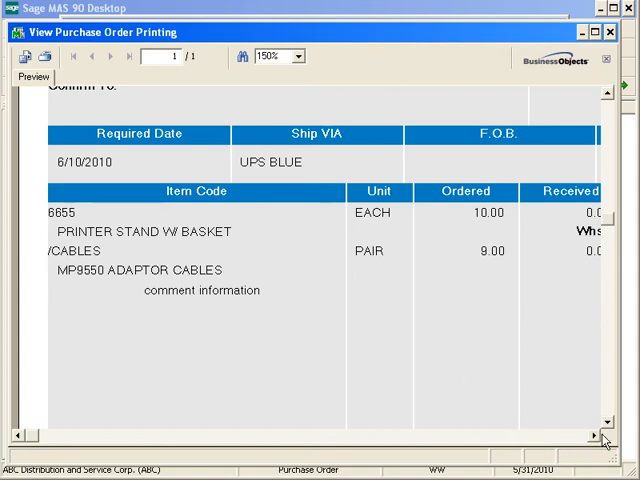
{"action": "mouse_move", "coordinate": [596, 438]}
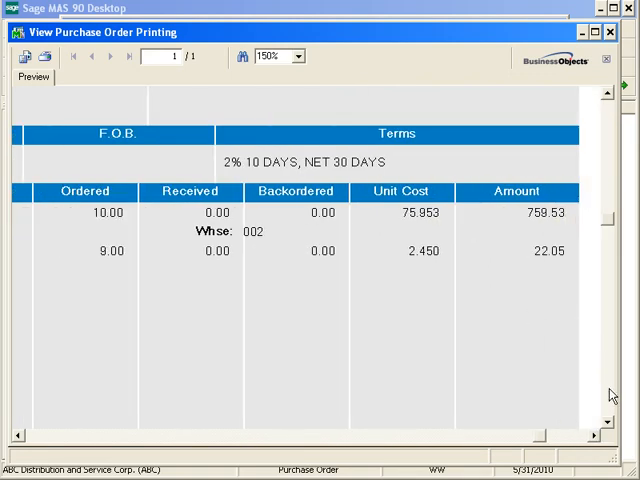
{"action": "scroll", "scroll_direction": "down", "scroll_amount": 3}
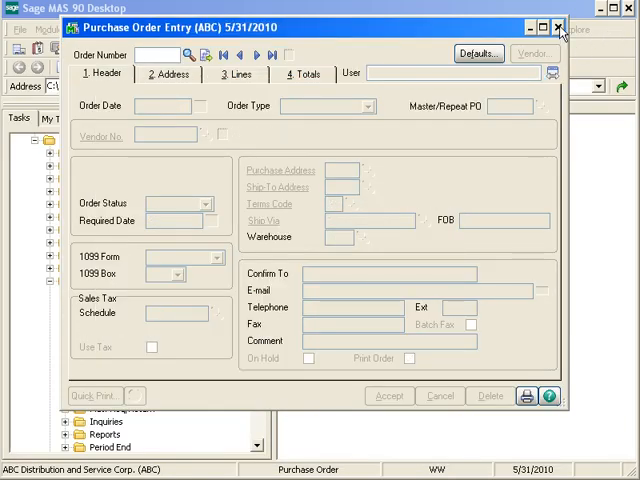
Step: Close Purchase Order Entry and start Purchase Order Printing from the main menu
{"action": "left_click", "coordinate": [558, 28]}
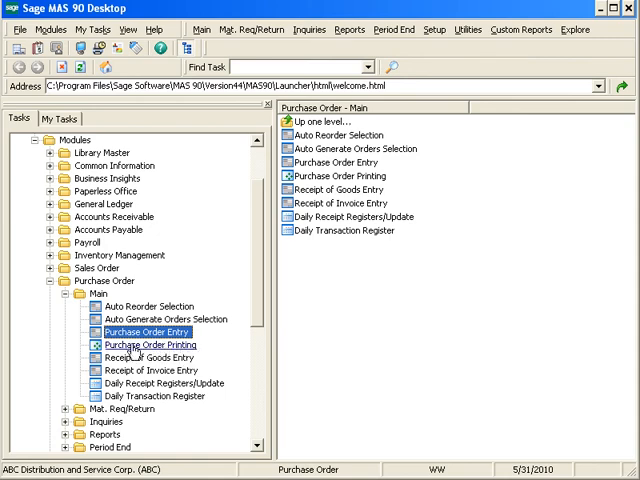
{"action": "left_click", "coordinate": [156, 344]}
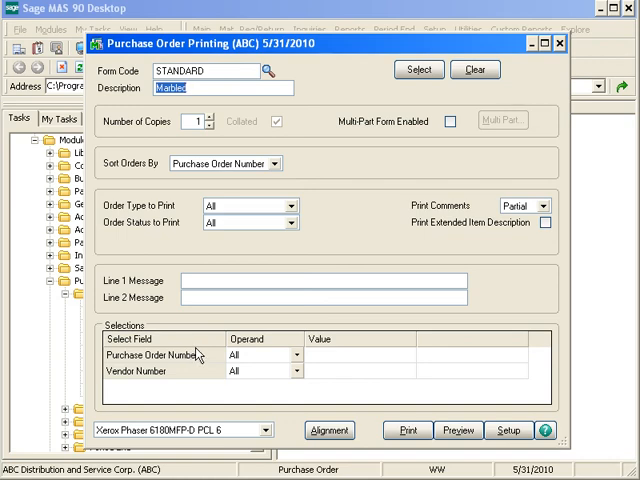
{"action": "mouse_move", "coordinate": [200, 360]}
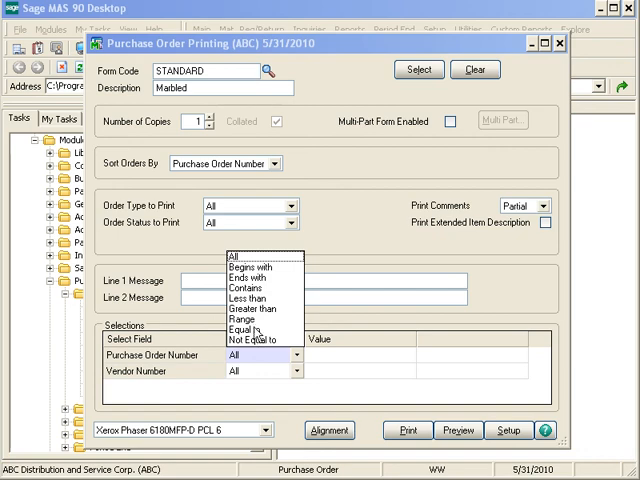
Step: Select order range 0010014 to 0010023 with Full comments and start the preview
{"action": "left_click", "coordinate": [252, 320]}
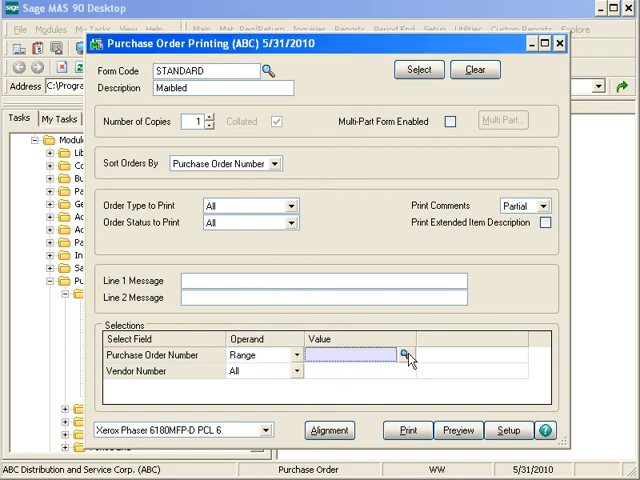
{"action": "left_click", "coordinate": [404, 356]}
{"action": "type", "text": "0010014"}
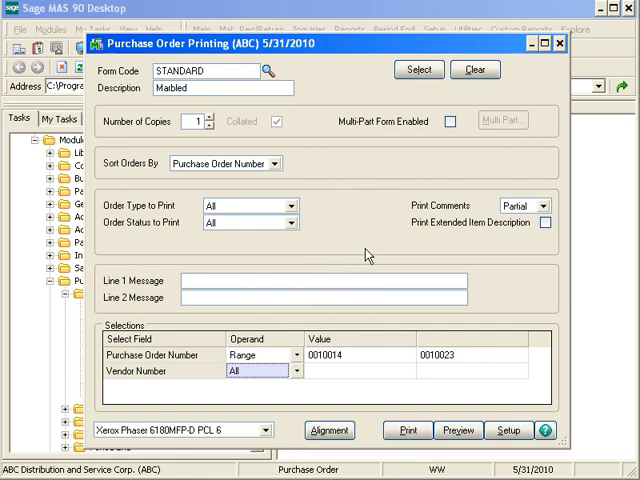
{"action": "mouse_move", "coordinate": [472, 252]}
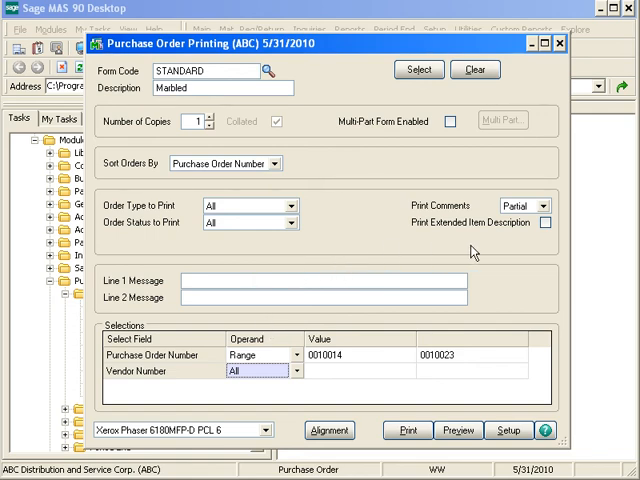
{"action": "left_click", "coordinate": [544, 204]}
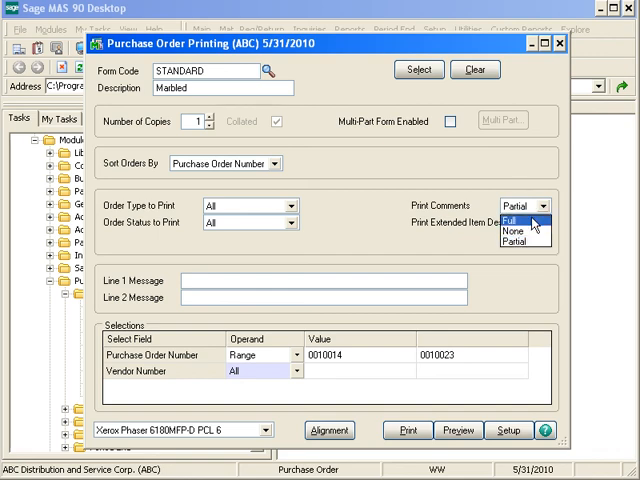
{"action": "left_click", "coordinate": [510, 216]}
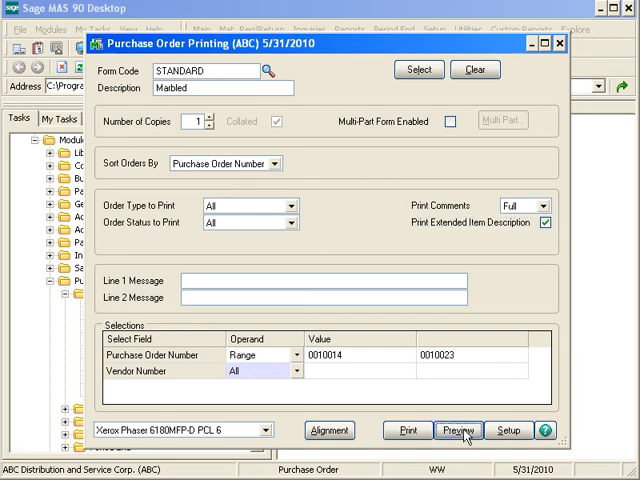
{"action": "left_click", "coordinate": [460, 430]}
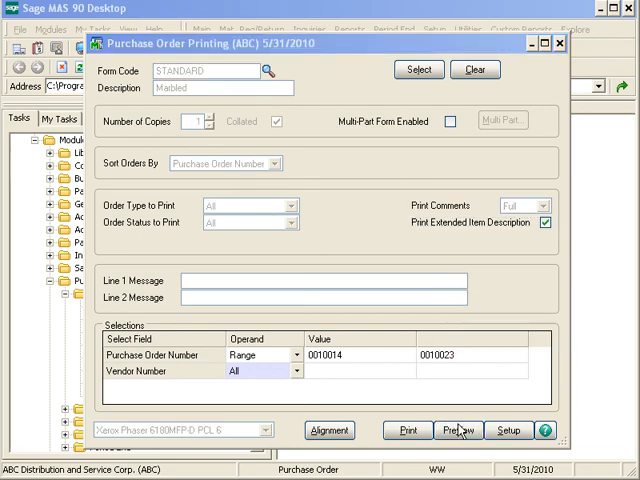
Step: Close Purchase Order Printing, returning to the Purchase Order main task list
{"action": "left_click", "coordinate": [460, 430]}
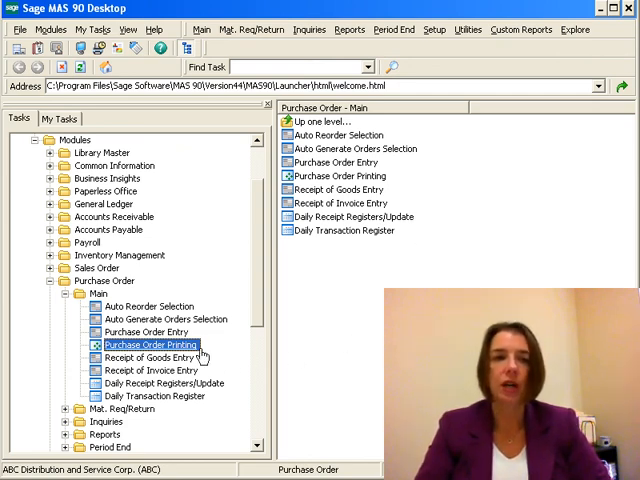
{"action": "mouse_move", "coordinate": [224, 350]}
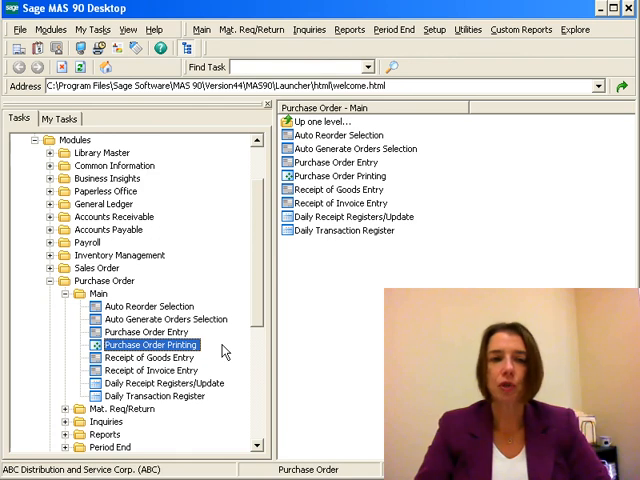